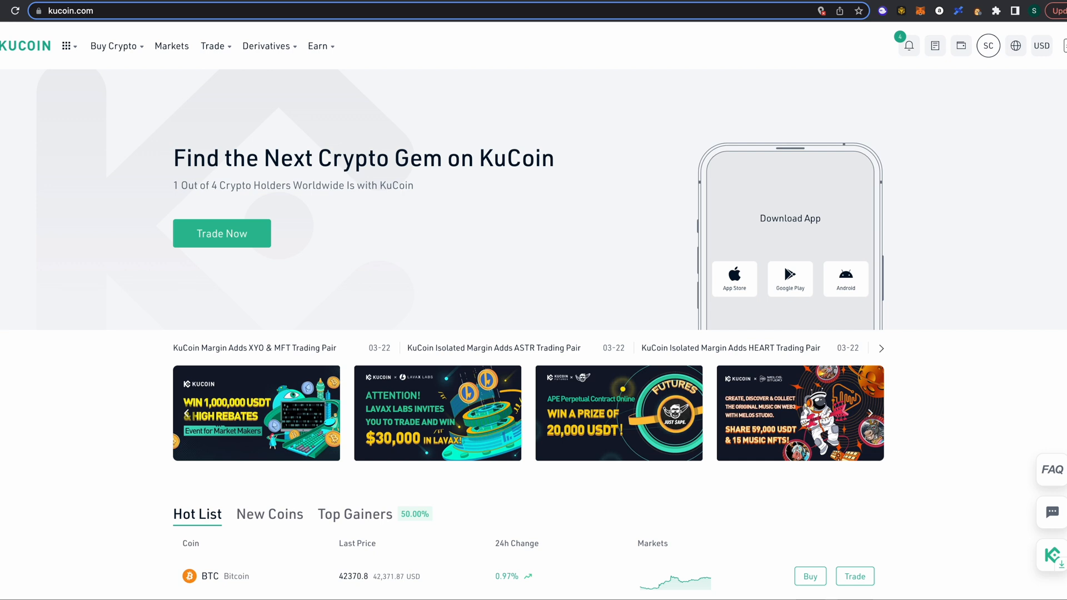
mouse_move(534, 425)
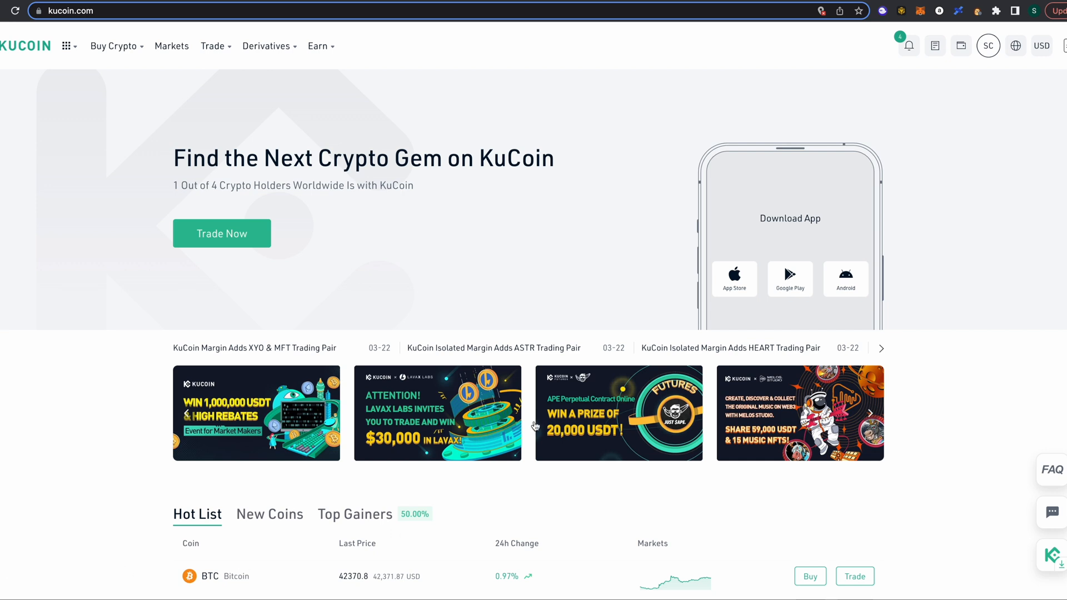
mouse_move(613, 235)
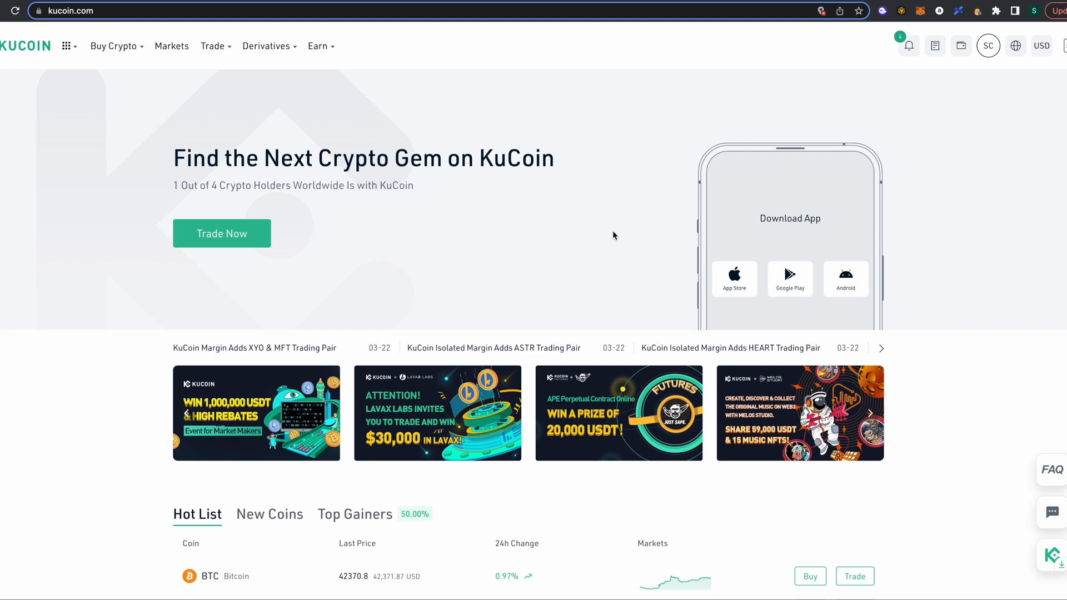
Step: Browse the services menu, then head from the header wallet dropdown to the Assets page
click(65, 46)
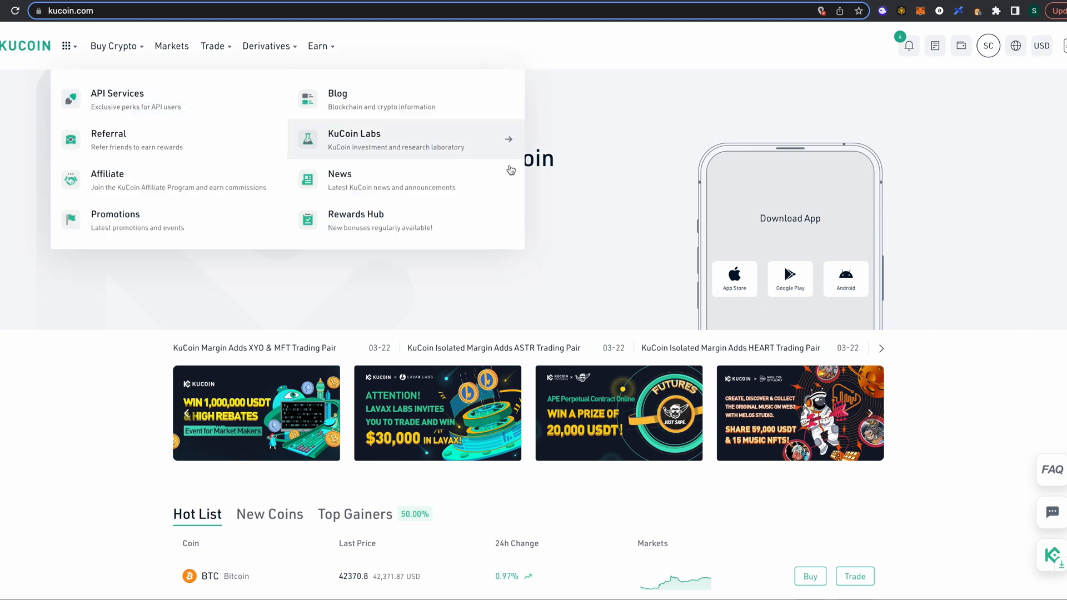
click(961, 46)
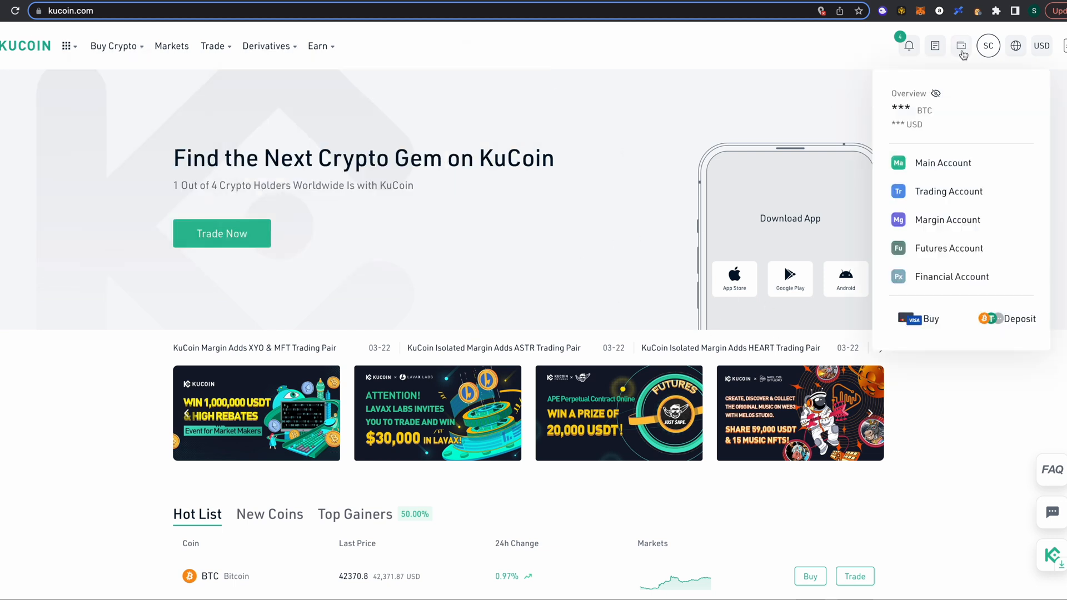
click(960, 46)
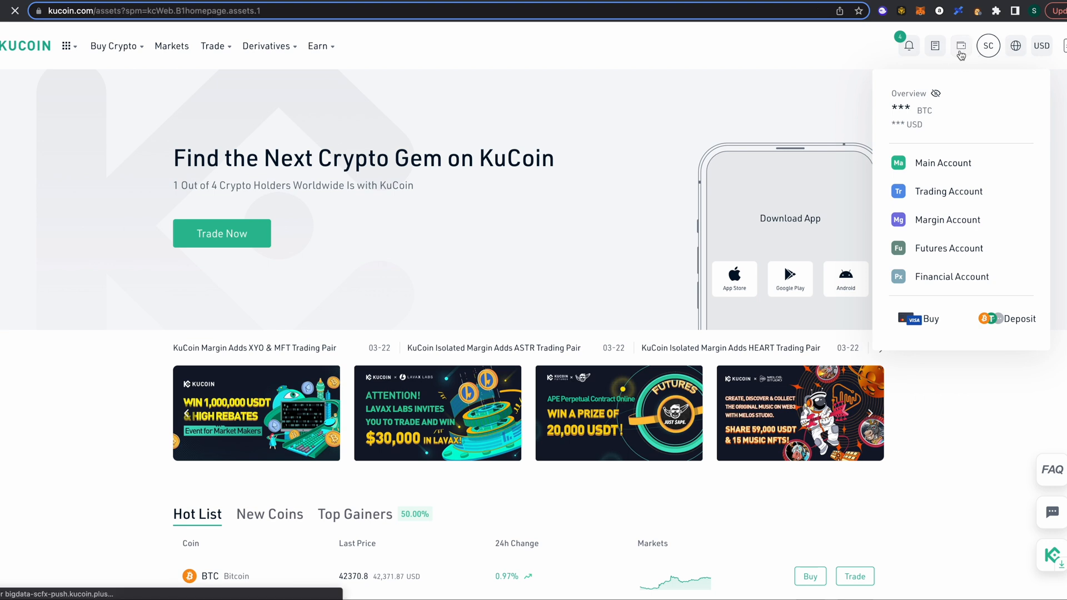
Step: Open Asset Overview and view the Main Account balance of 500 USDC
click(961, 46)
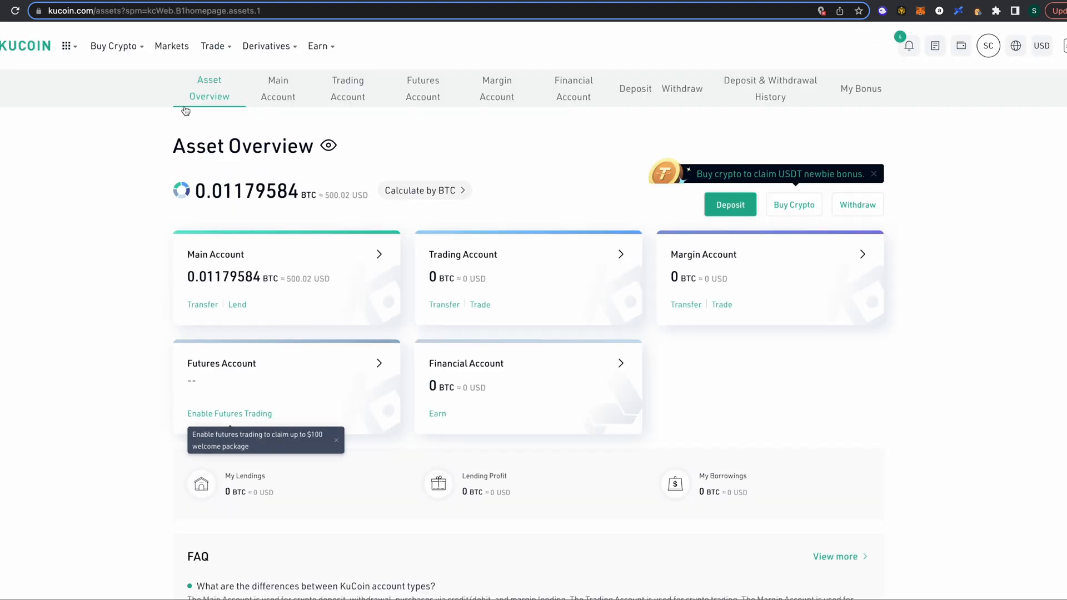
mouse_move(351, 249)
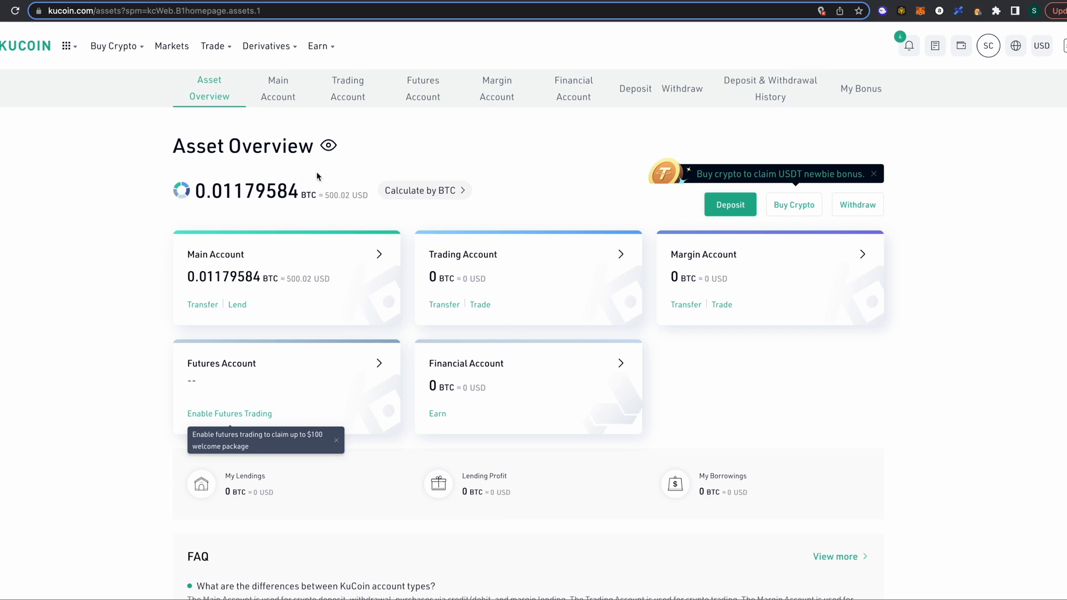
click(278, 88)
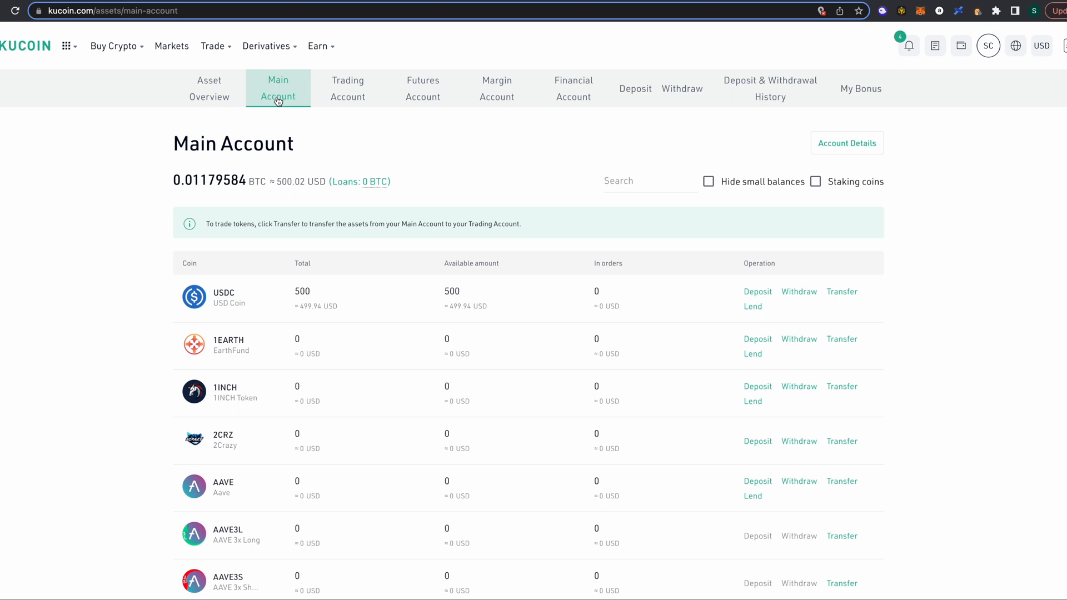
mouse_move(256, 182)
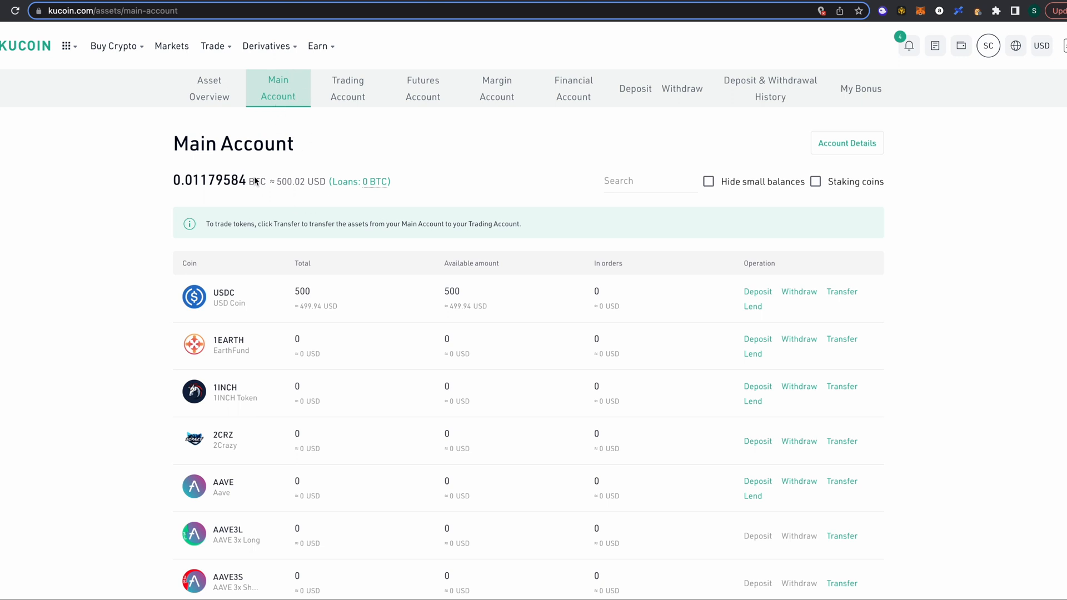
mouse_move(422, 155)
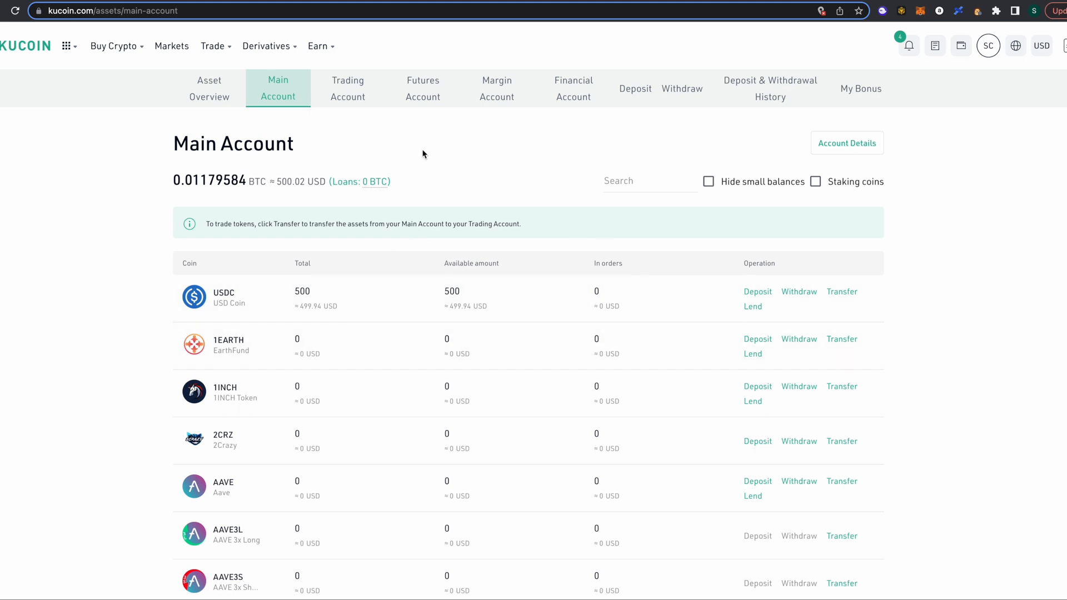
mouse_move(690, 299)
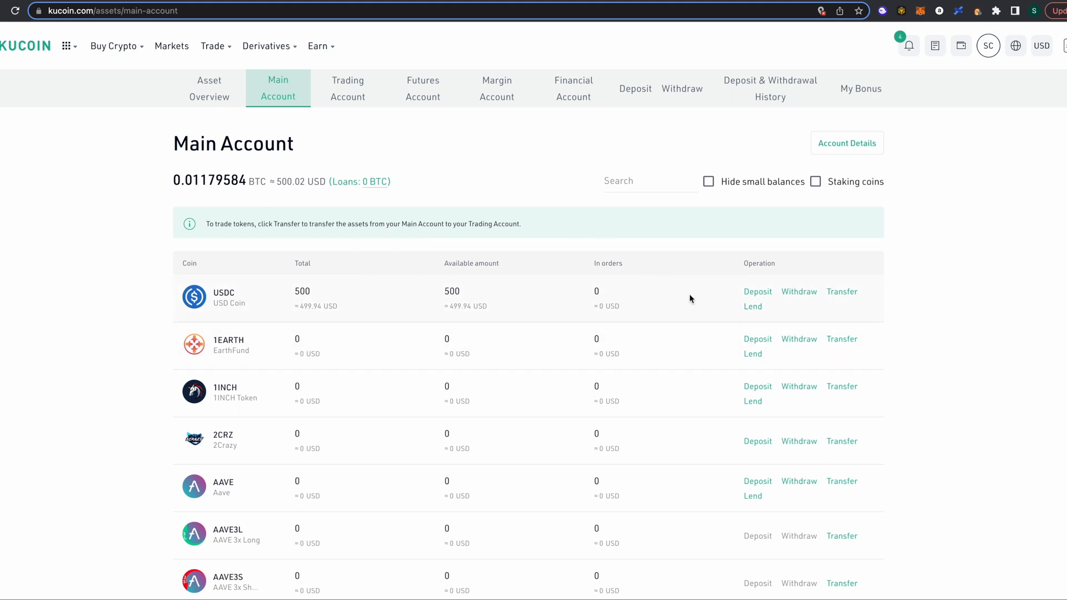
mouse_move(842, 295)
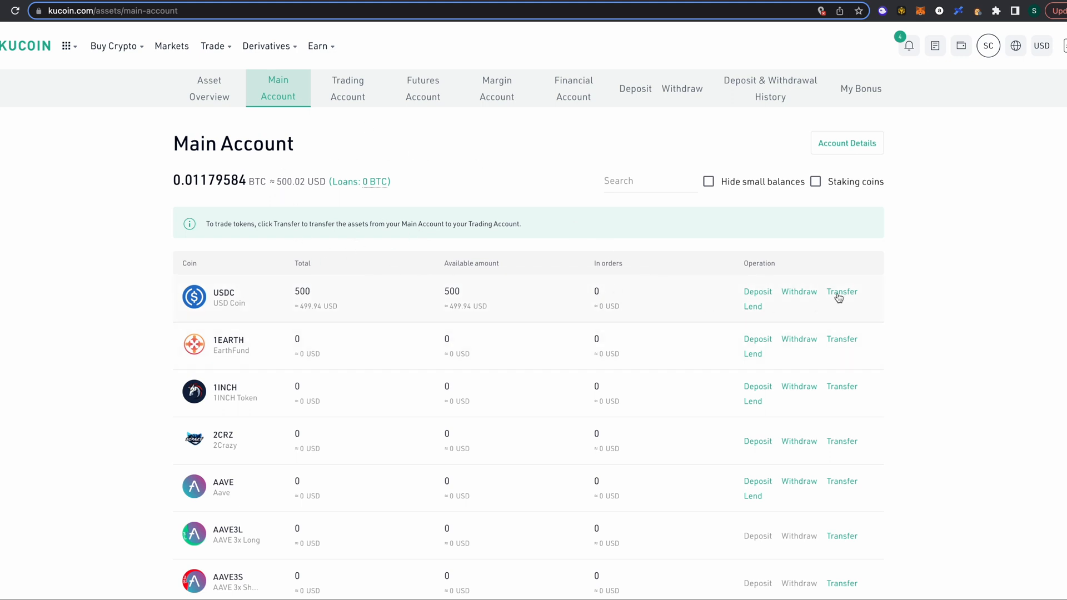
Step: Transfer 500 USDC from Main to Trading Account and view Trading Account balances
click(842, 292)
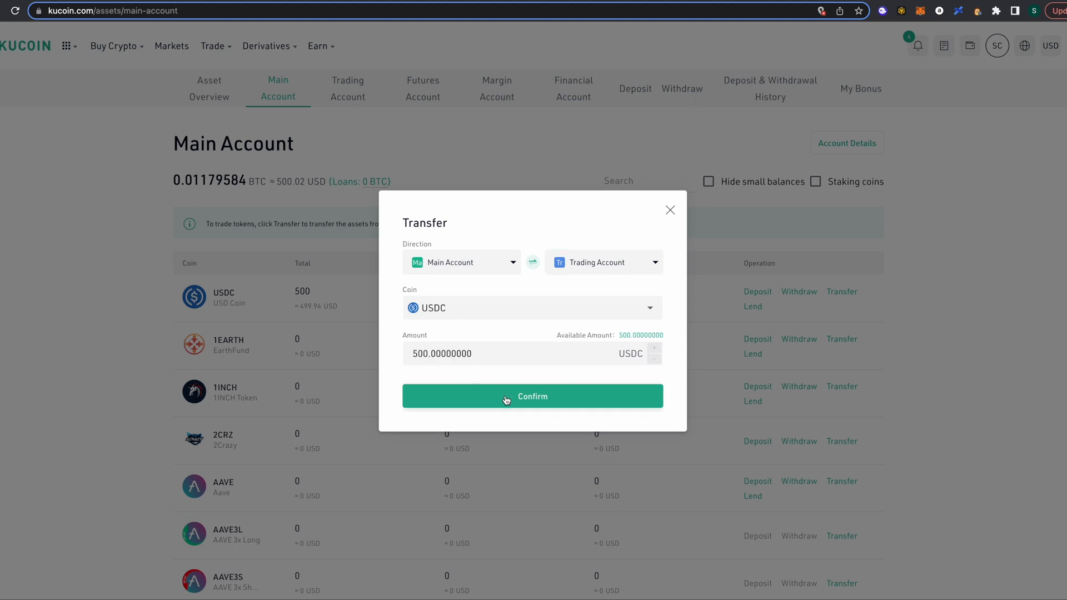
click(533, 396)
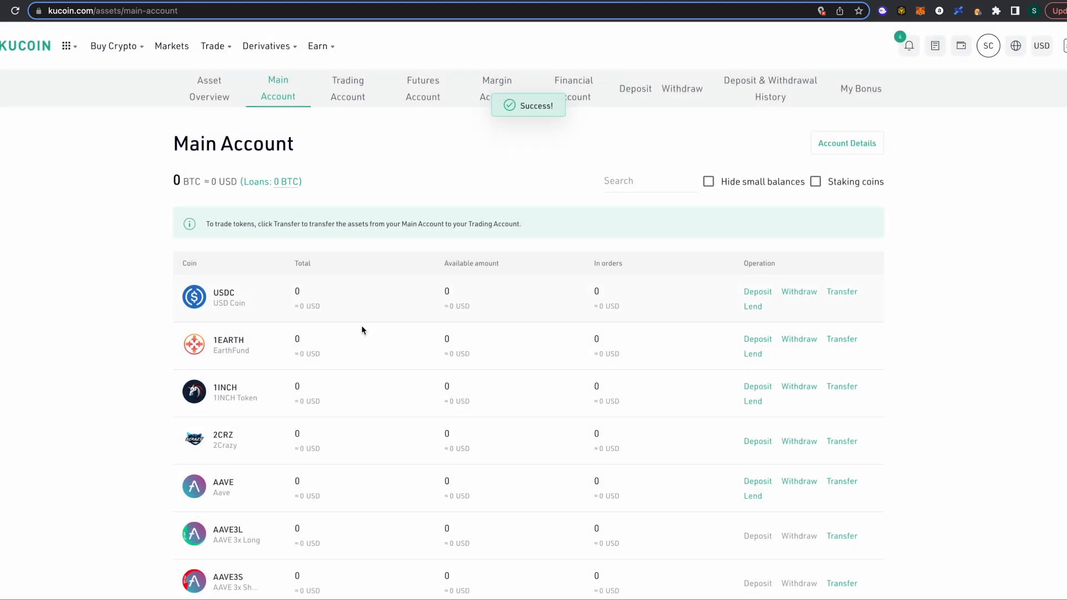
click(348, 88)
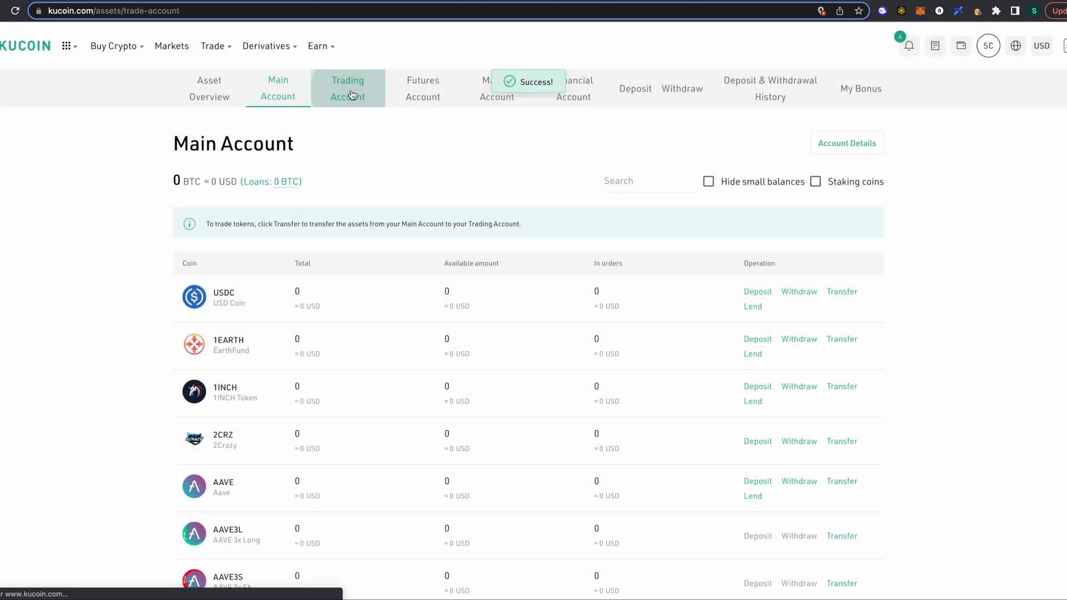
Step: On the Trading Account tab, list the available USDC trading pairs
click(348, 88)
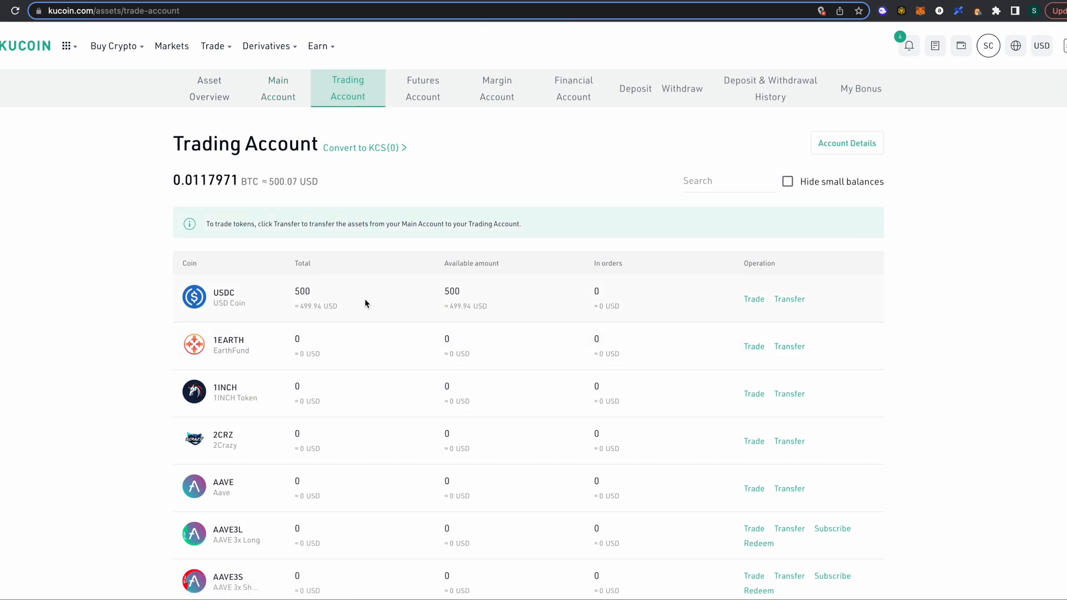
mouse_move(750, 304)
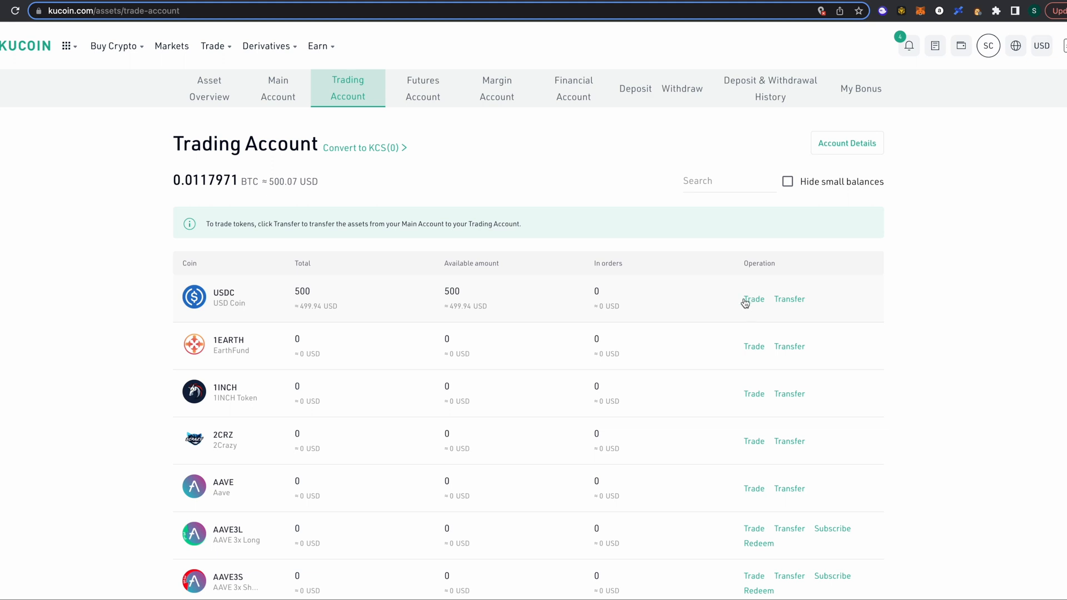
click(754, 299)
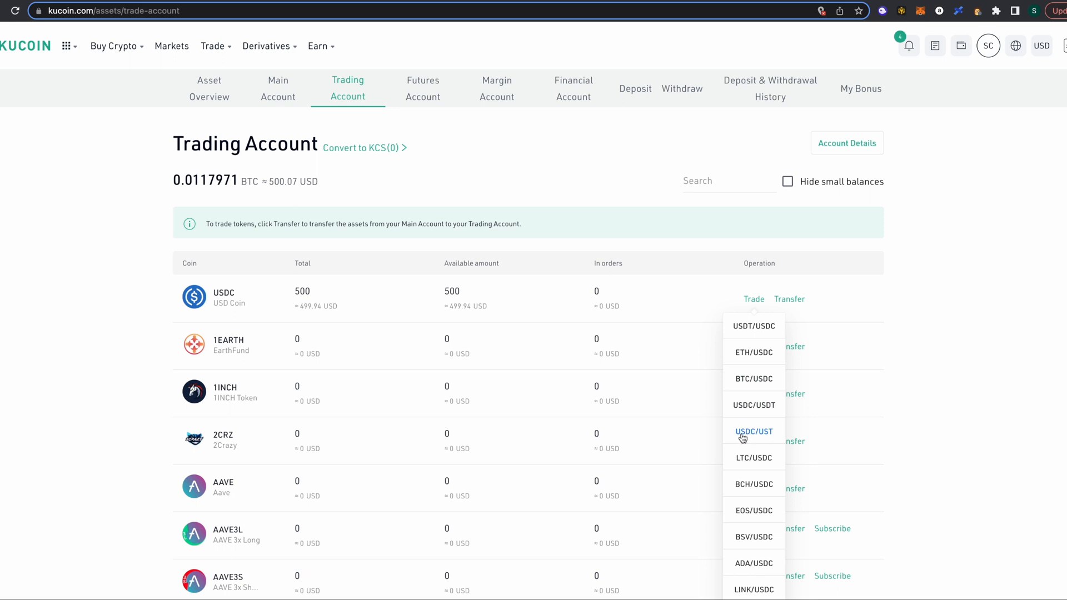
mouse_move(767, 439)
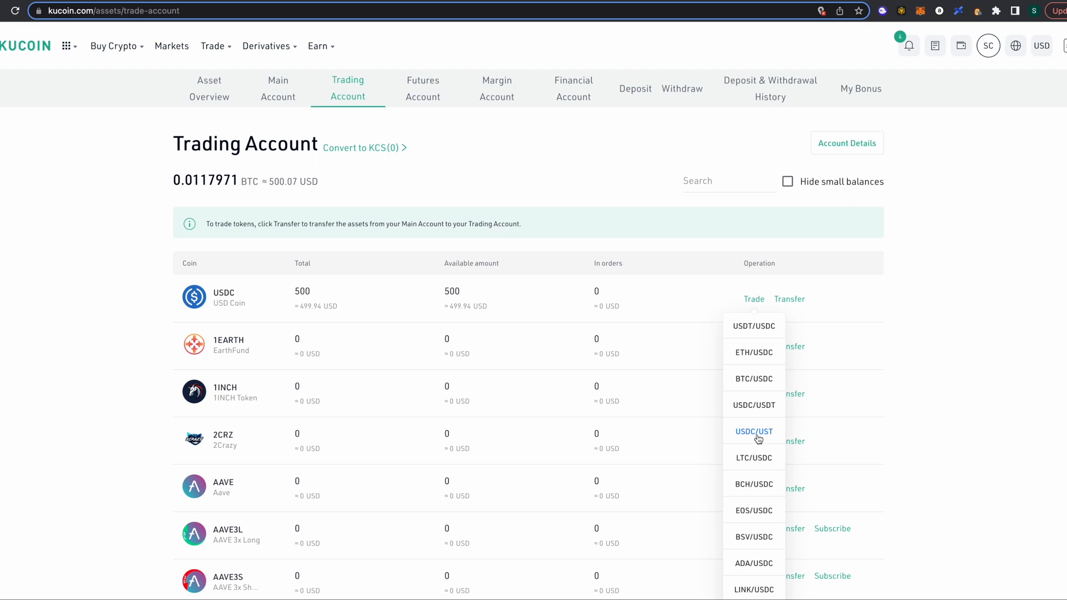
Step: Open the USDC/UST market with a Market order and start trading-password setup
click(754, 432)
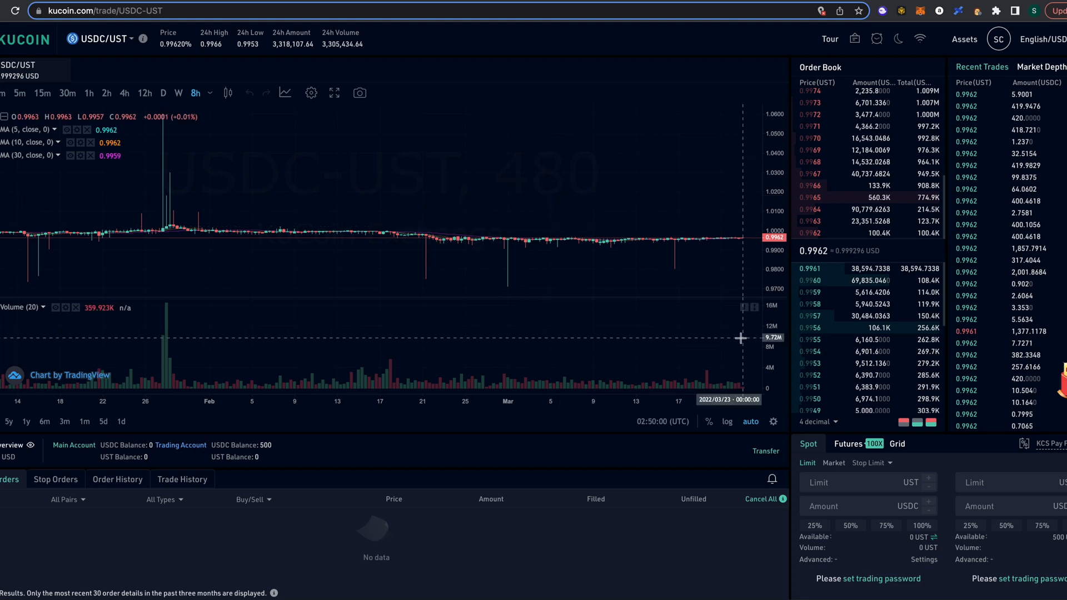
mouse_move(558, 279)
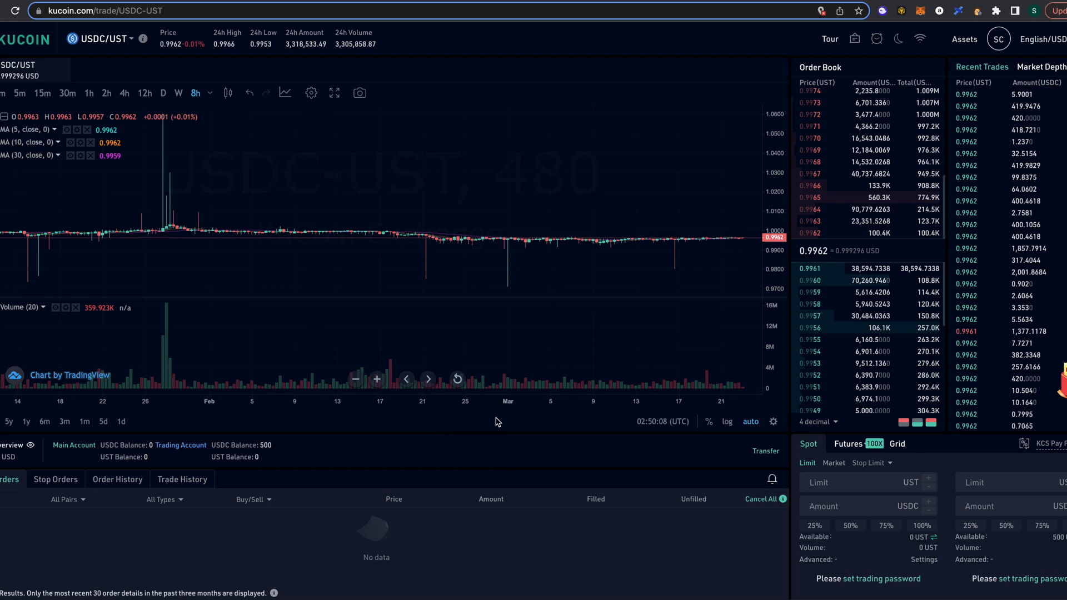
mouse_move(752, 469)
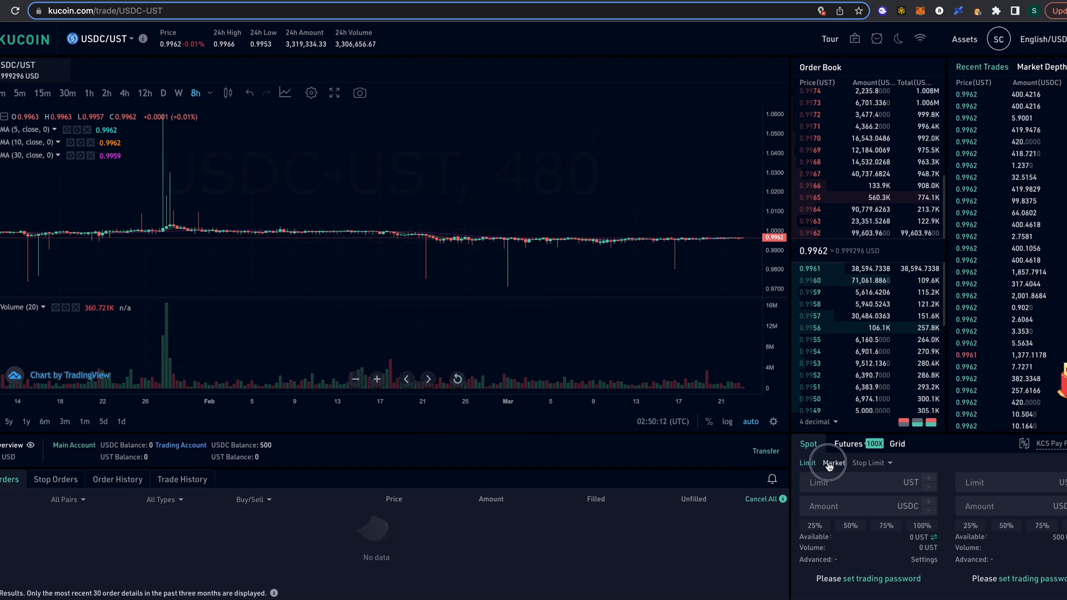
click(833, 463)
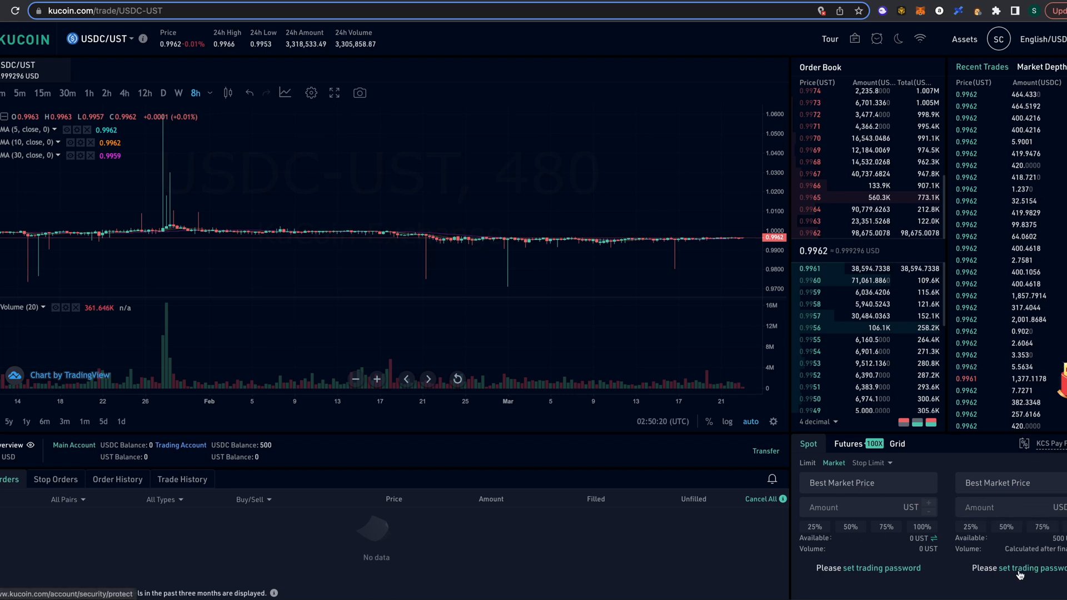
click(1030, 568)
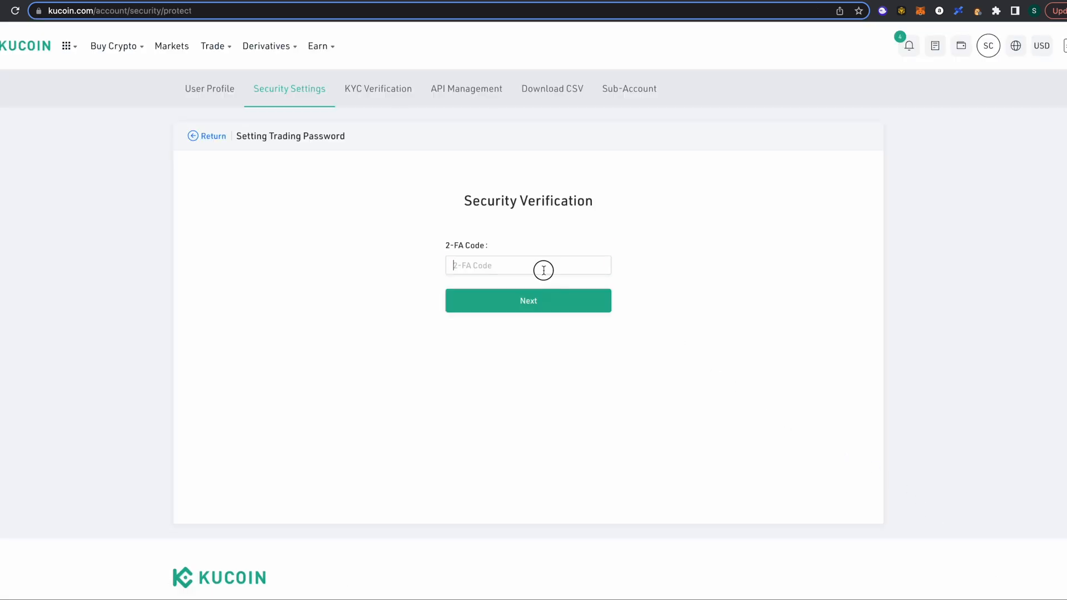
click(528, 265)
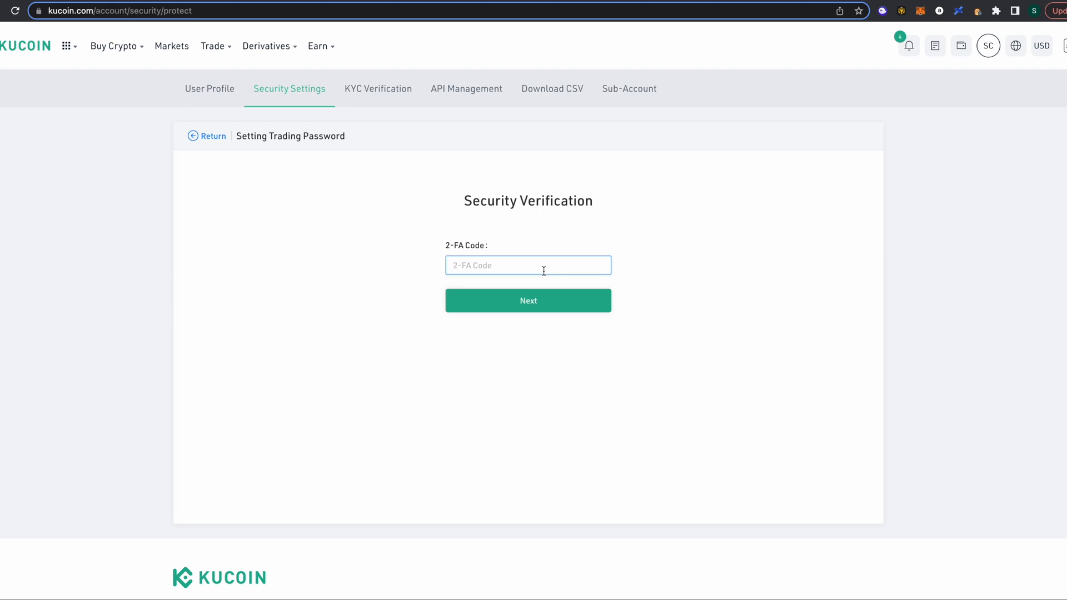
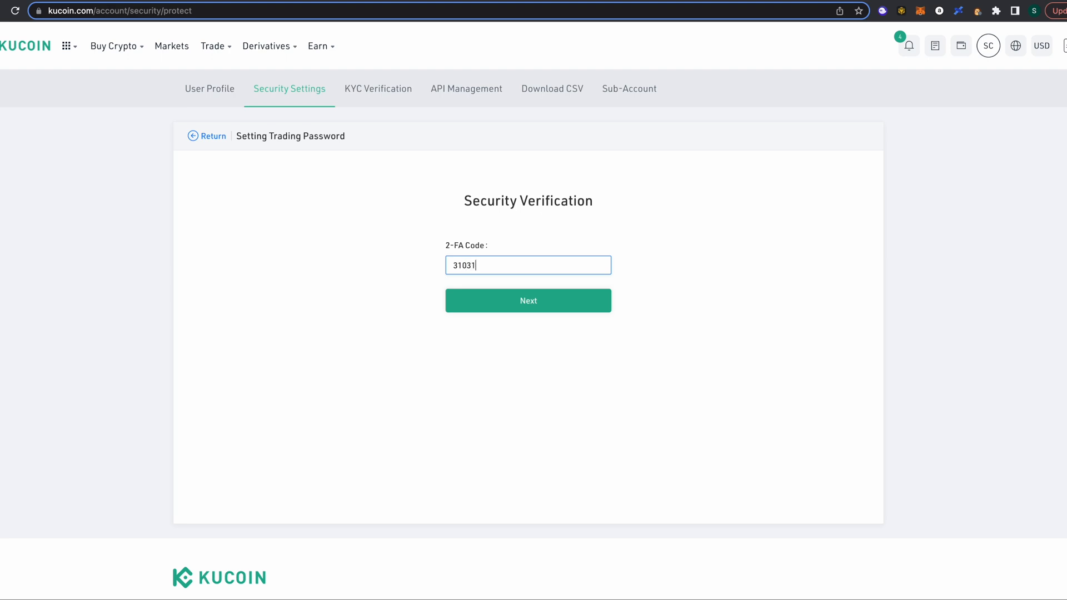
click(528, 300)
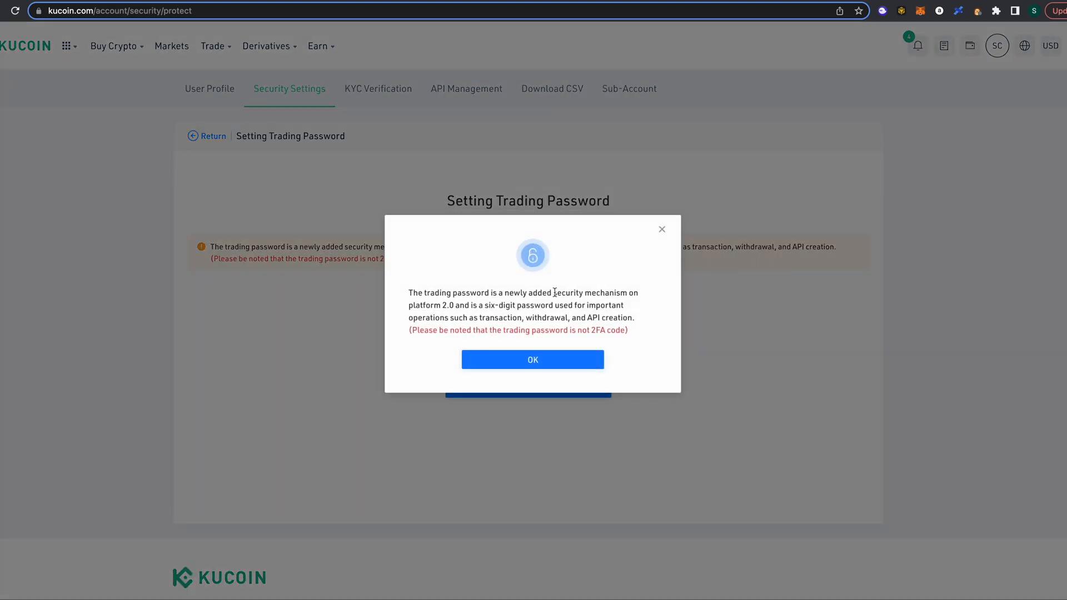
mouse_move(496, 307)
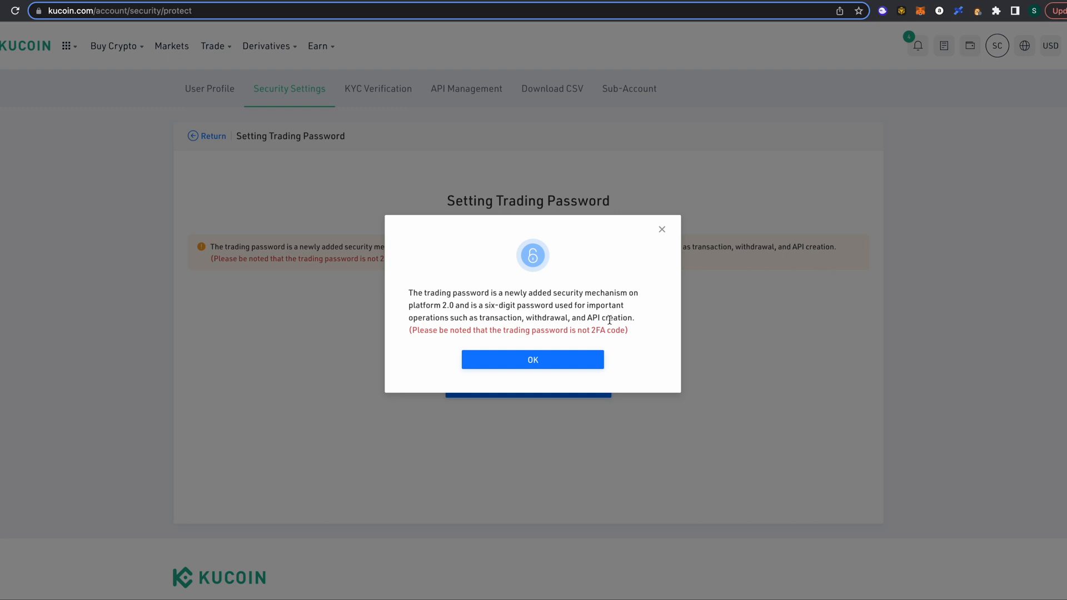
mouse_move(597, 341)
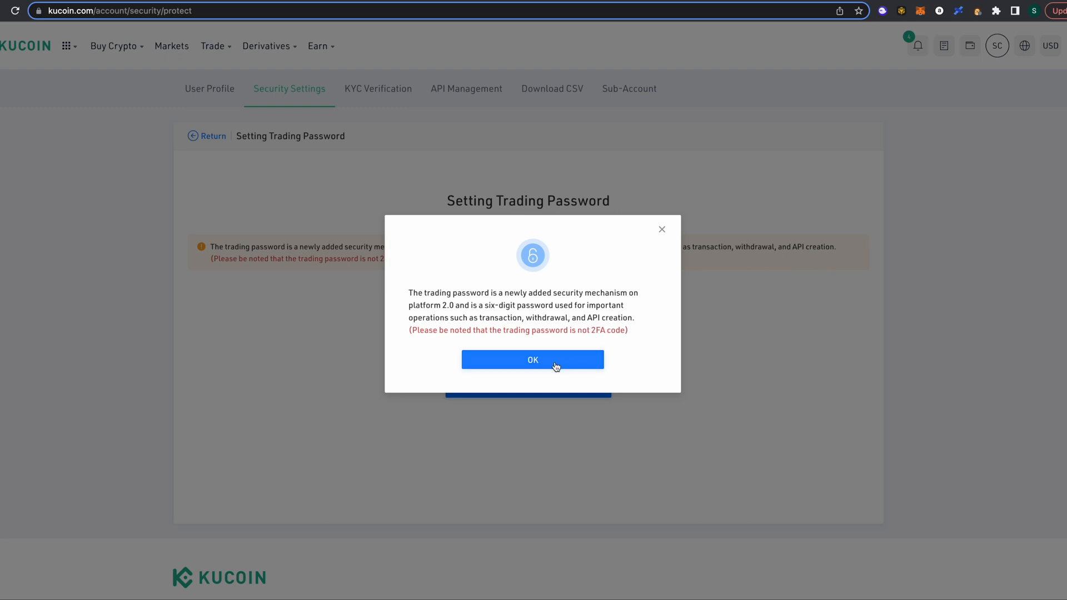
Step: Dismiss the notice and confirm a new six-digit trading password
click(532, 360)
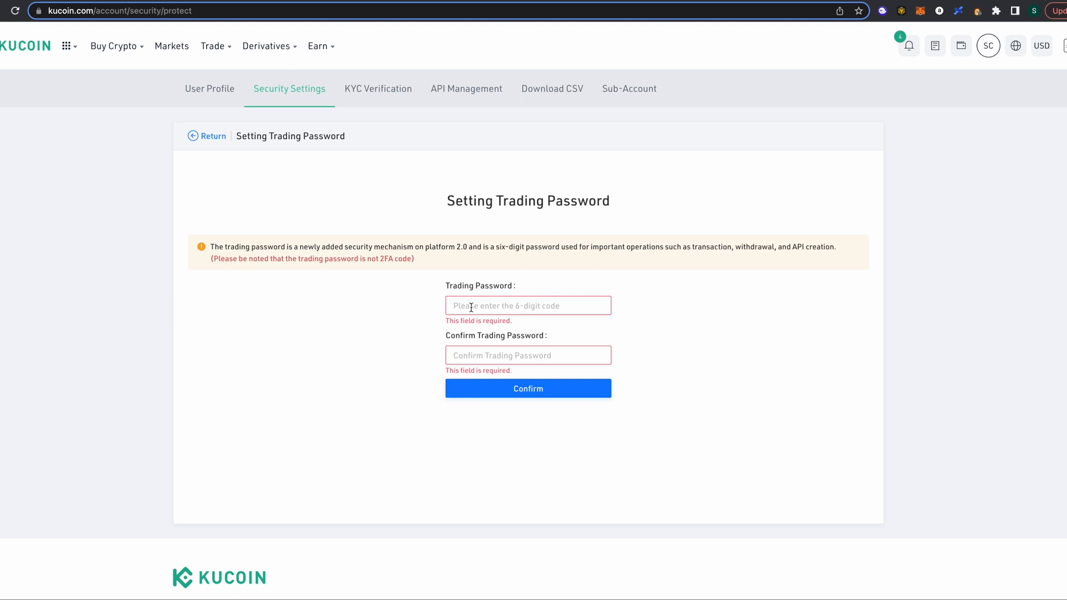
click(528, 305)
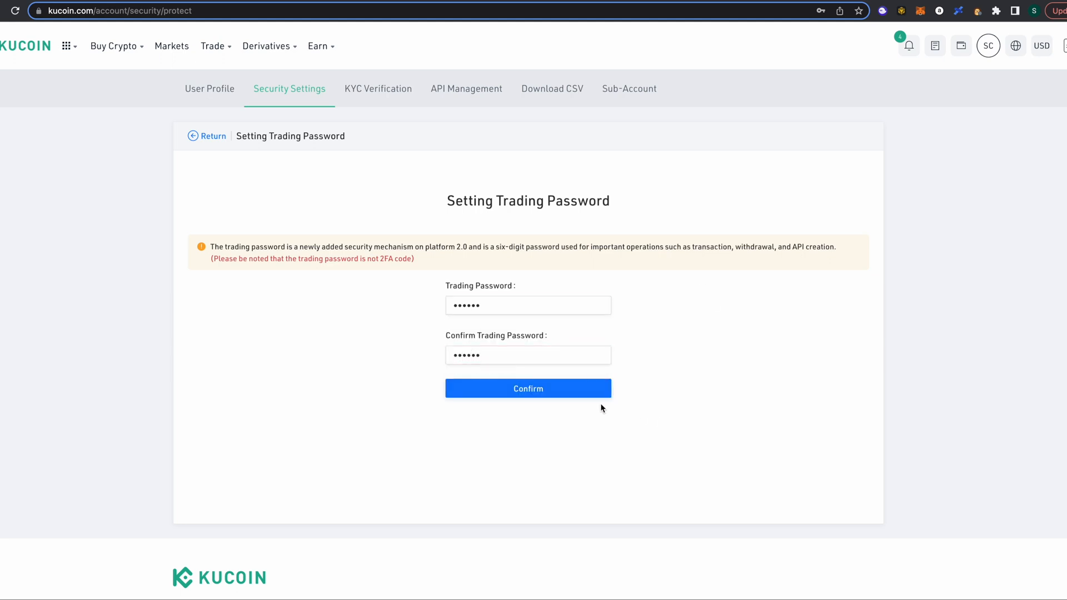
click(527, 388)
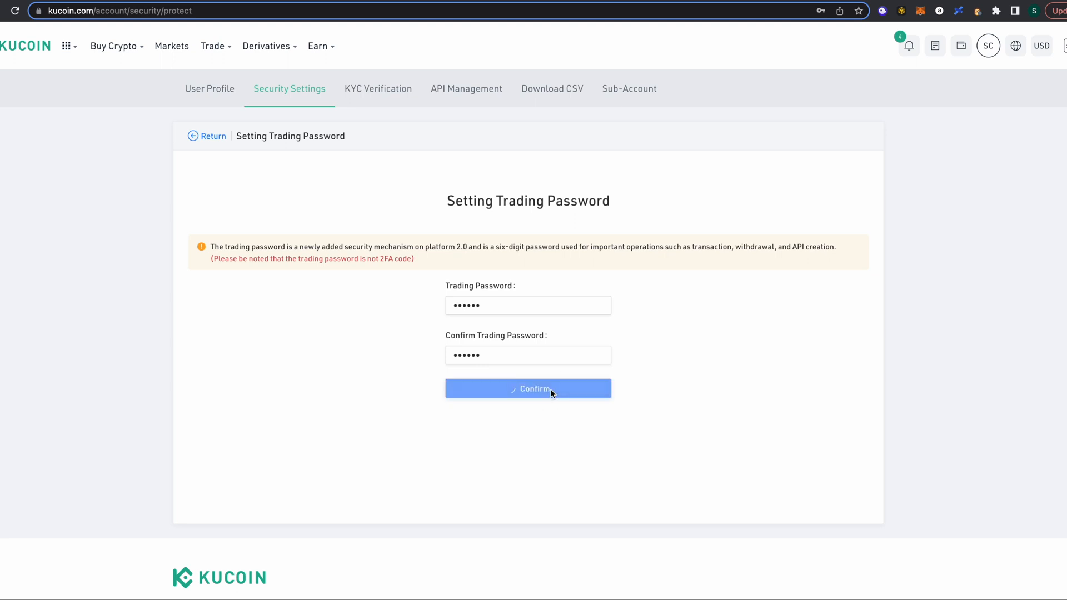
click(528, 389)
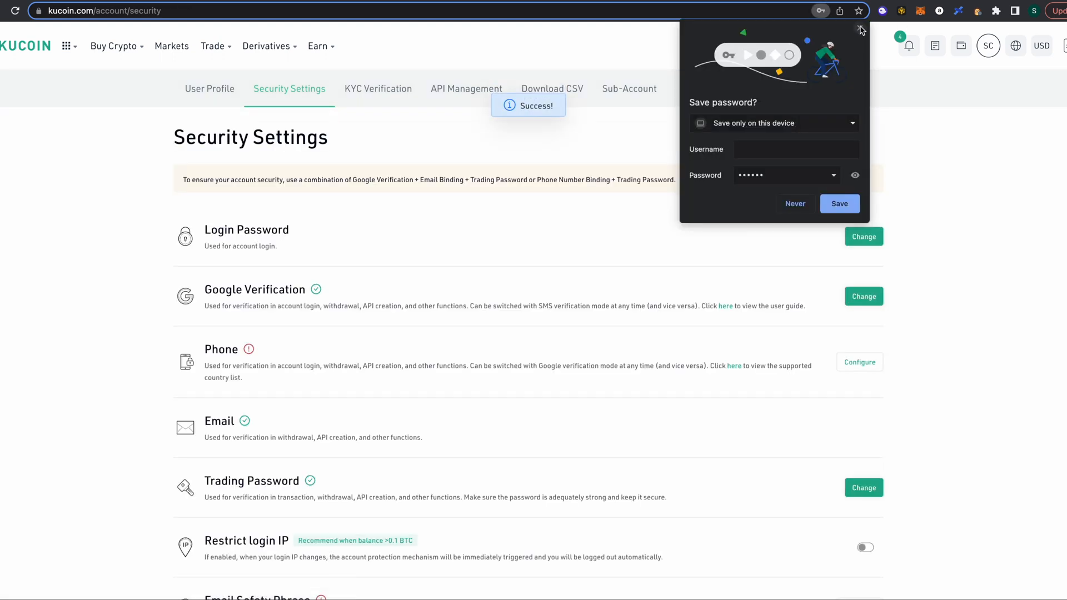
Step: Decline Chrome's password save and reopen USDC/UST from the Trading Account's USDC row
click(862, 30)
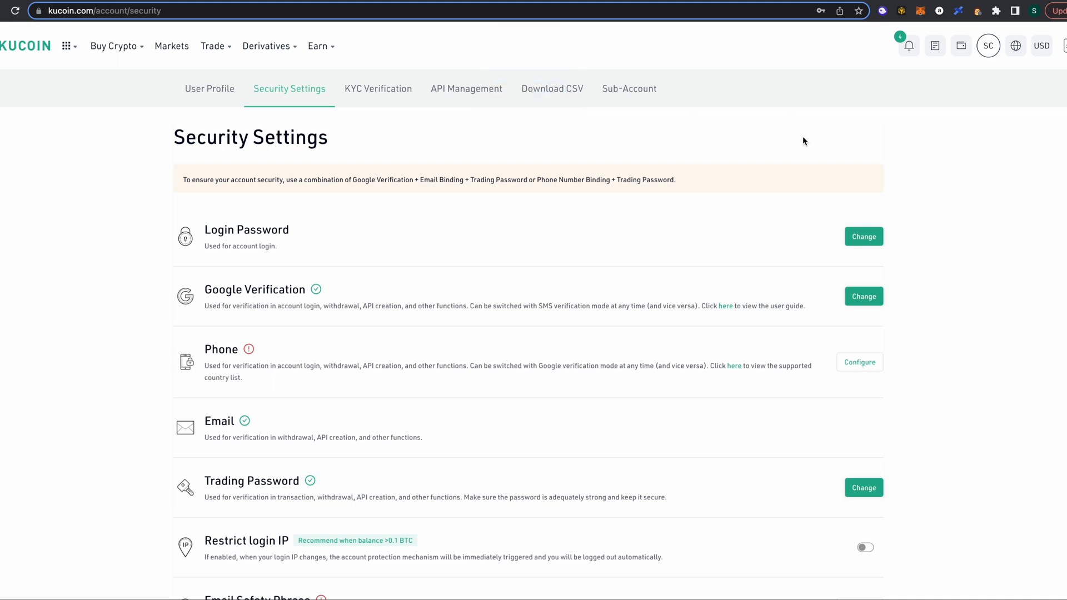
click(961, 46)
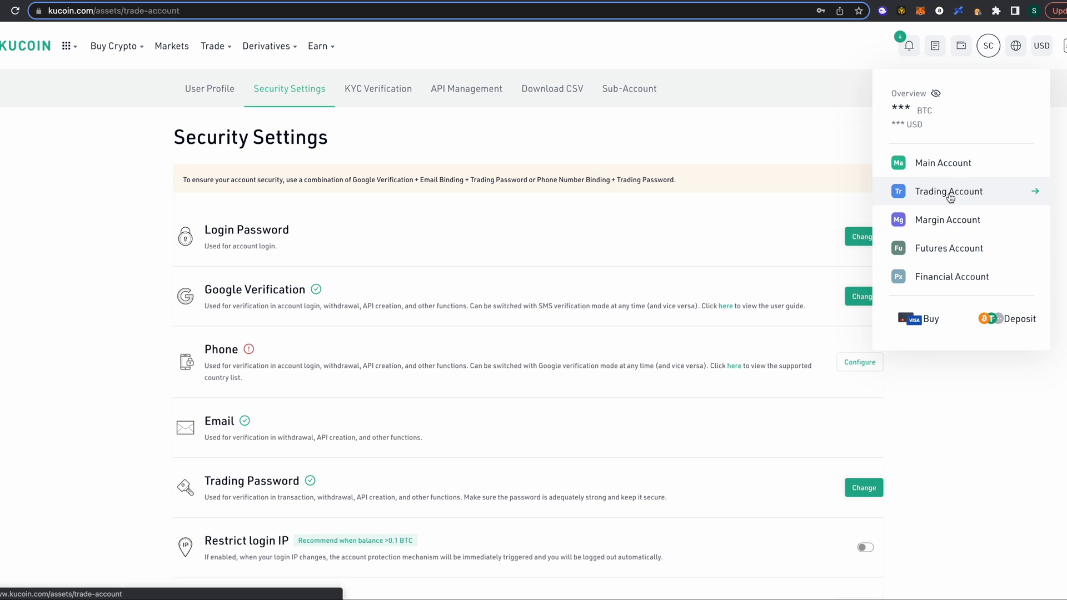
click(948, 191)
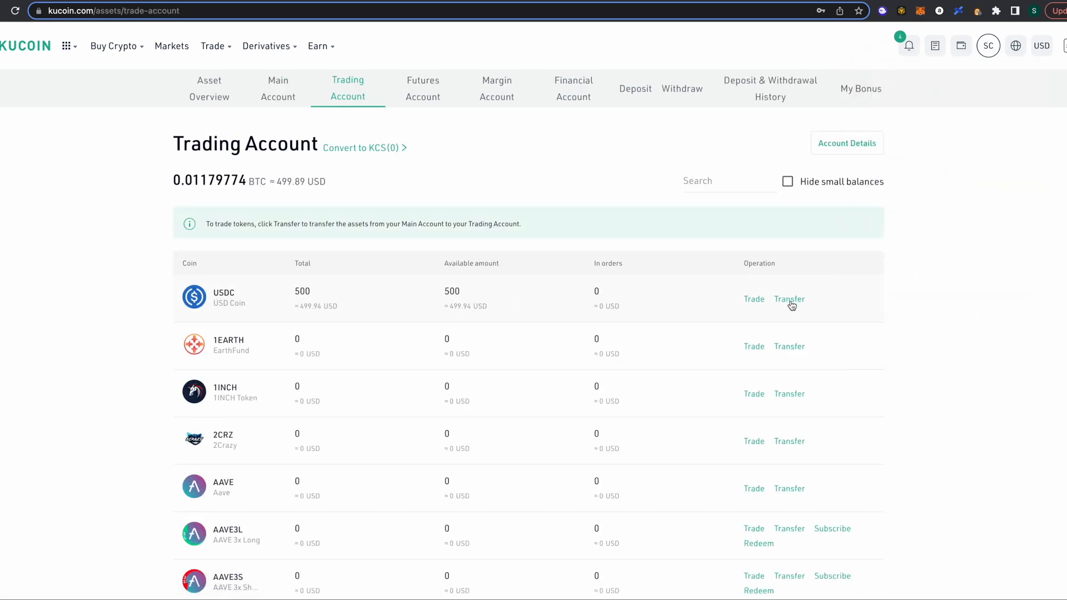
click(753, 299)
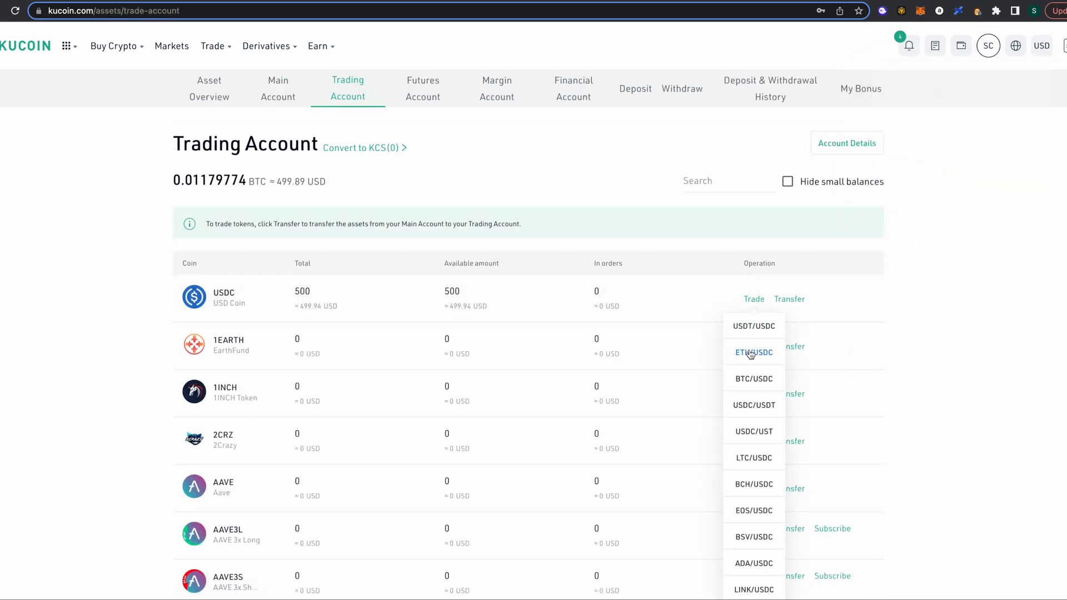
mouse_move(754, 436)
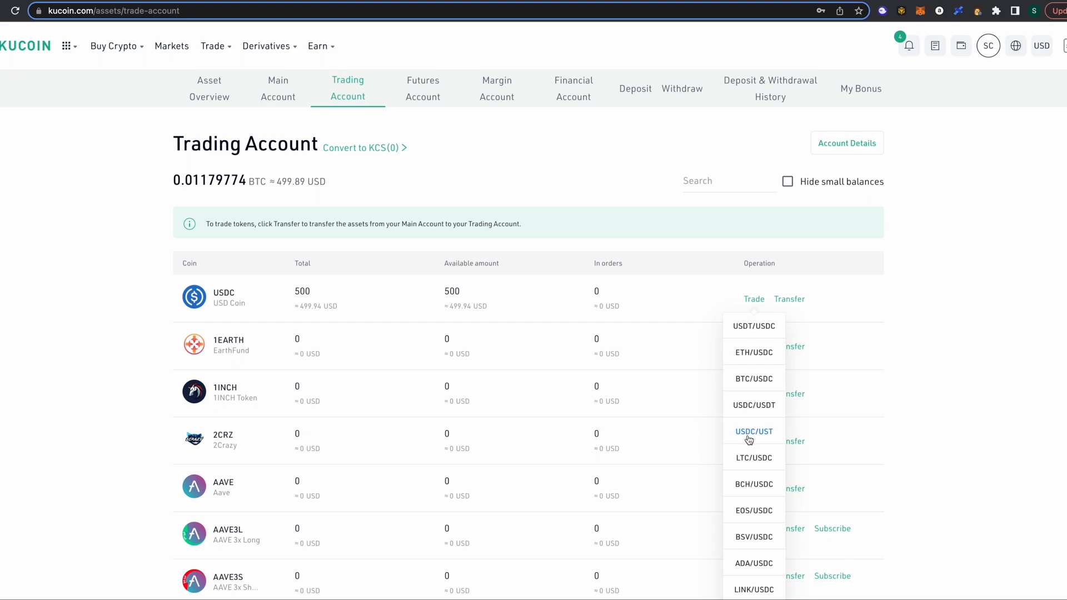
click(754, 431)
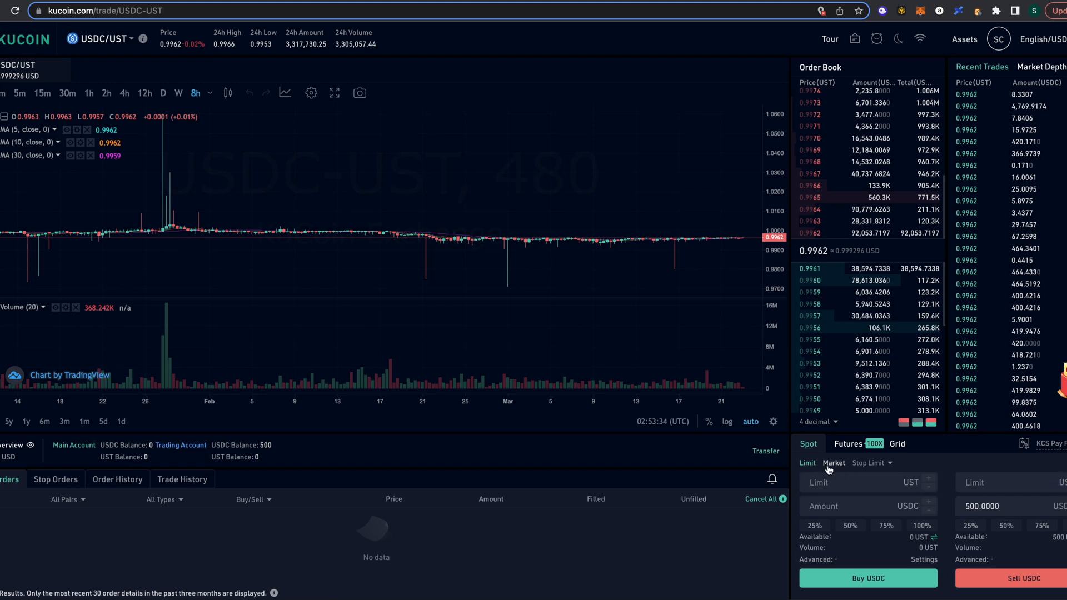
Step: Place a market sell order for 500.0000 USDC on the USDC/UST market
click(833, 463)
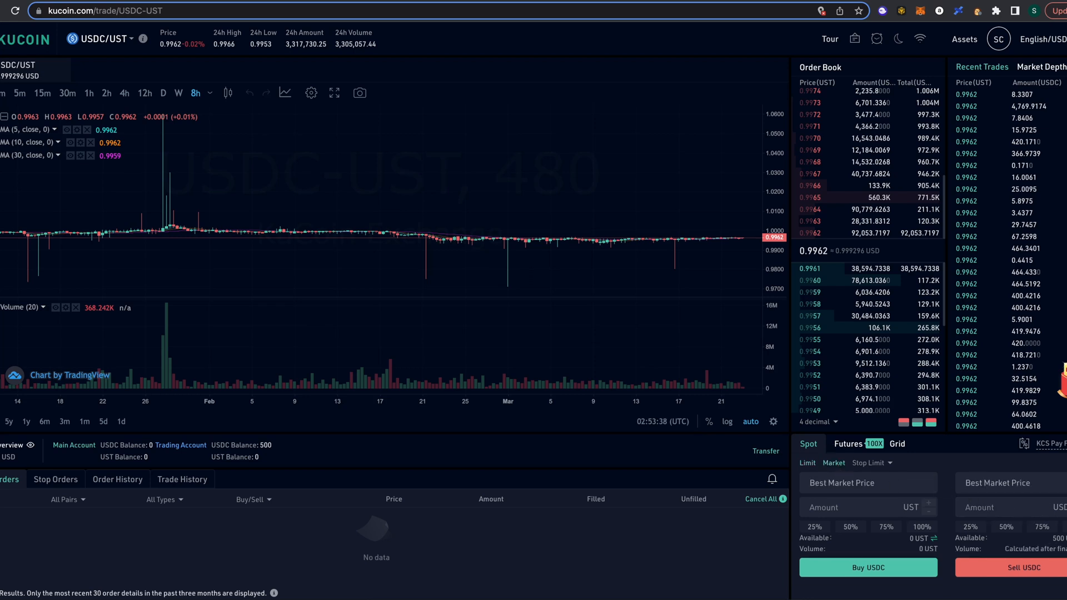
text(500.0000)
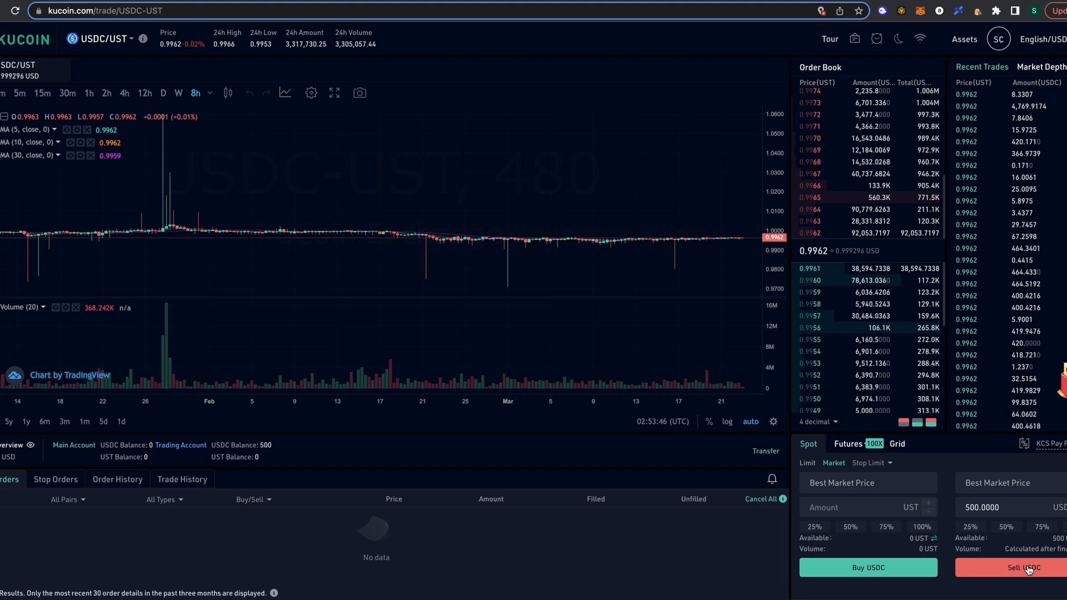
click(1024, 567)
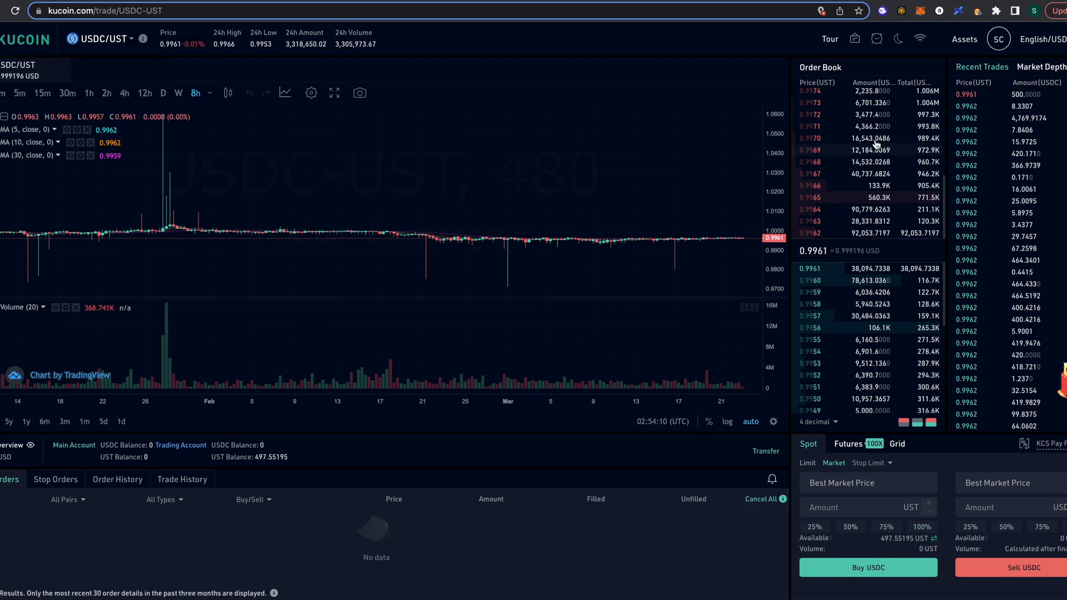
Step: Go via Assets and Main Account to the Trading Account showing 497.55195 UST
click(963, 39)
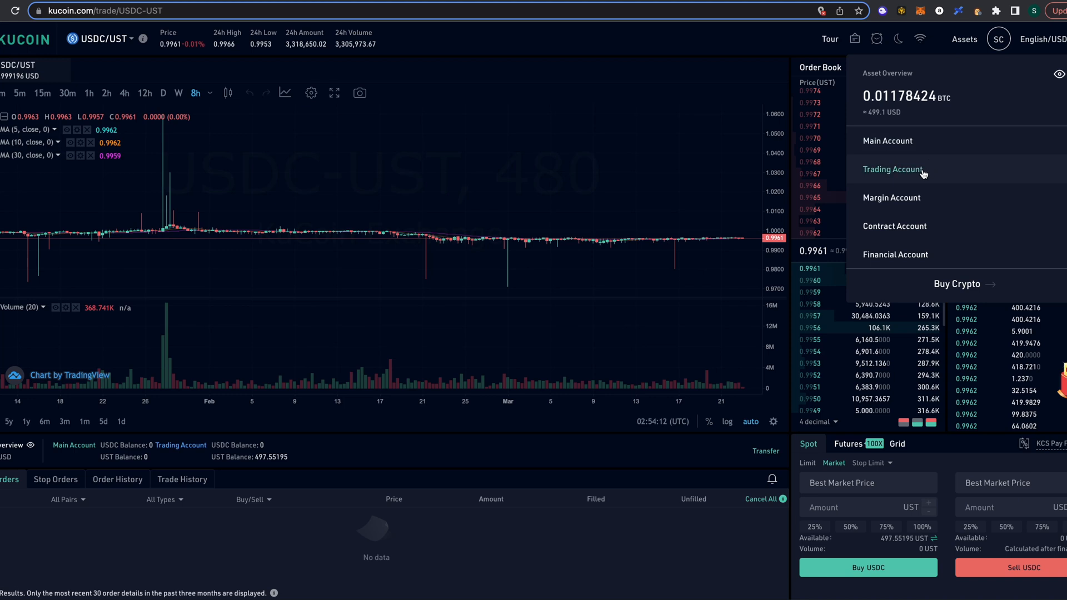
click(888, 141)
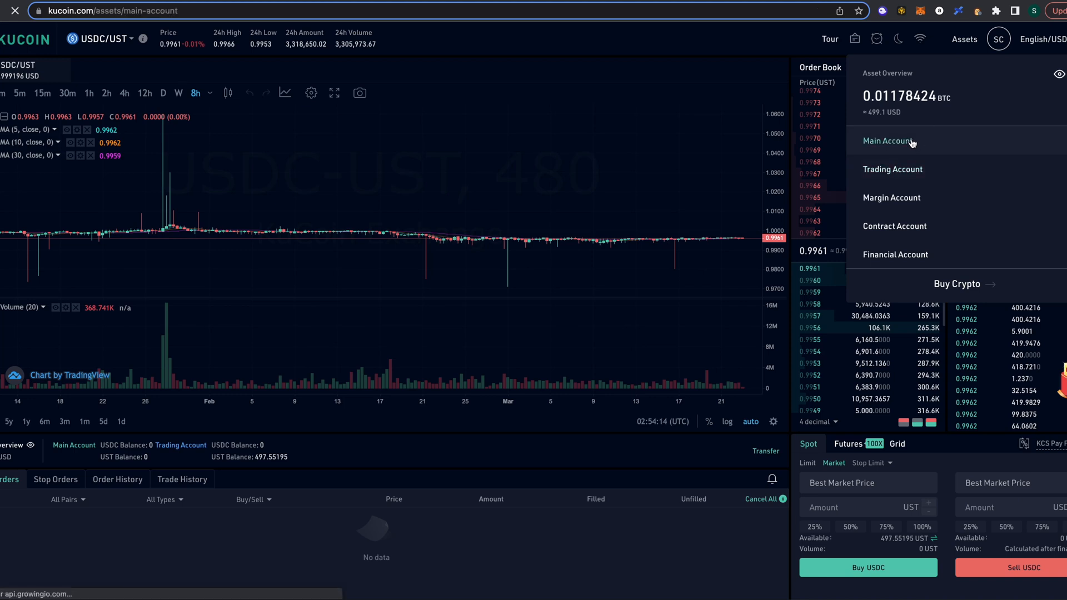
click(887, 141)
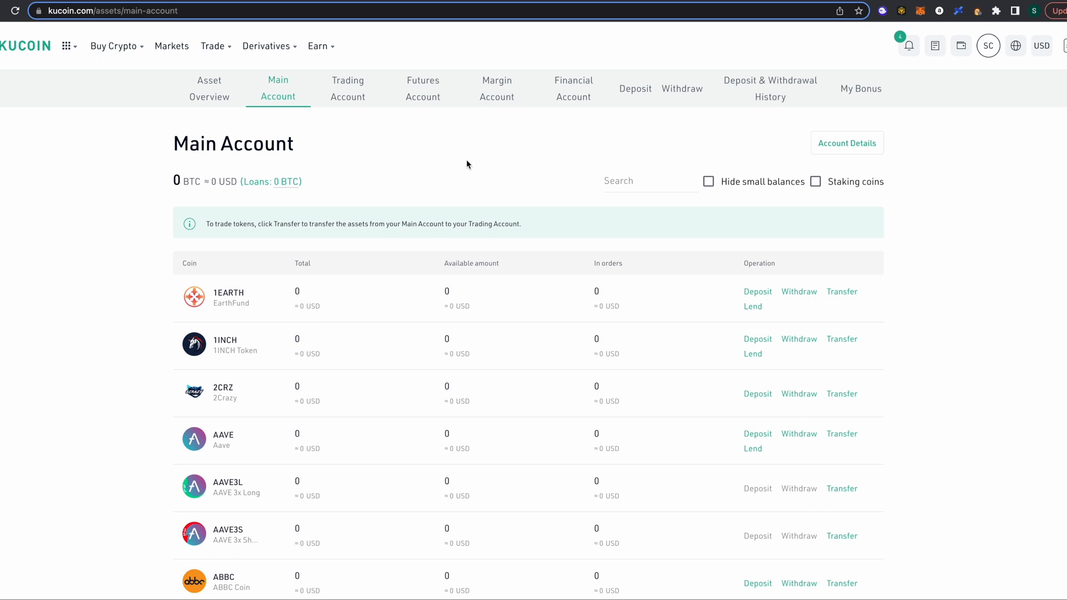
click(348, 88)
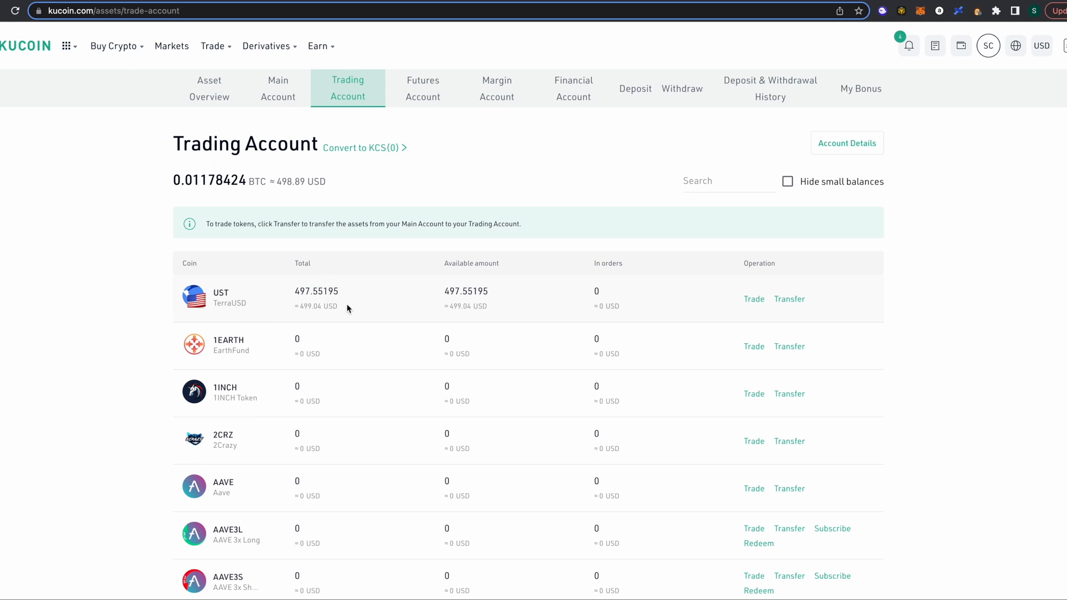
mouse_move(352, 300)
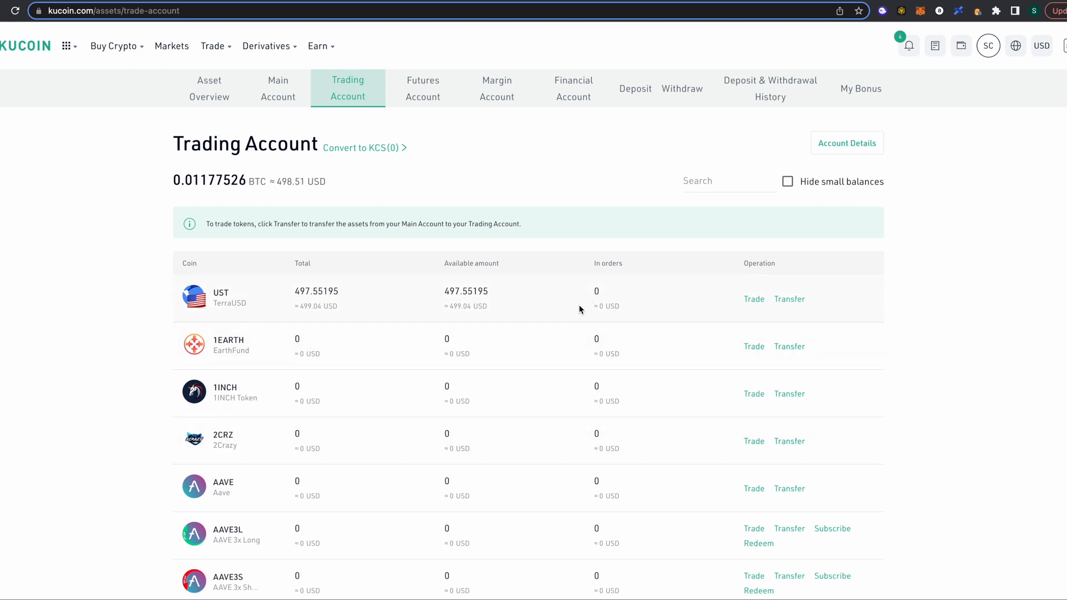
mouse_move(627, 303)
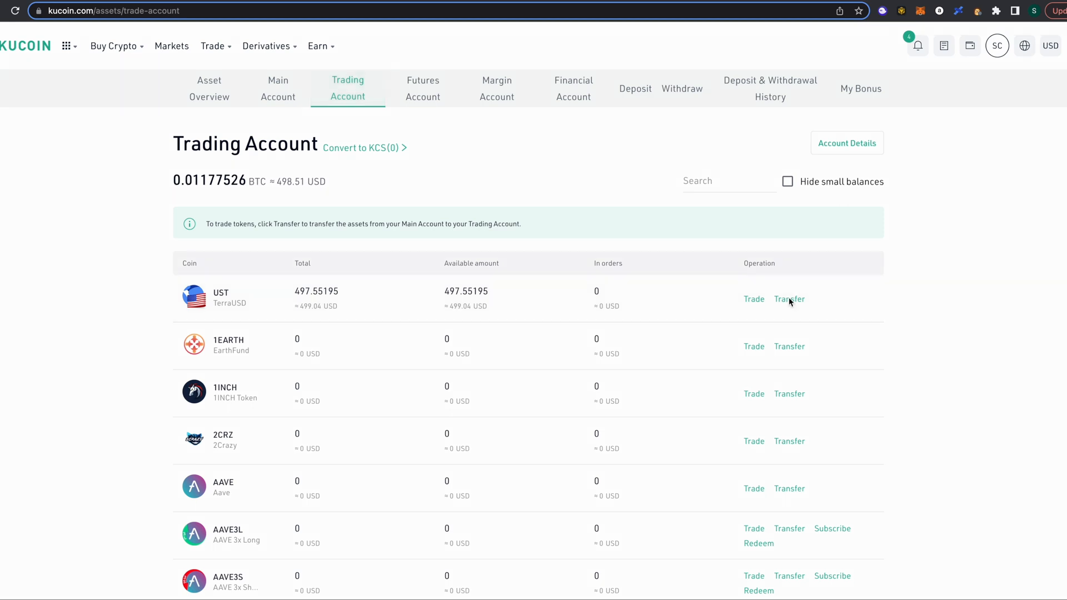
Step: Transfer all 497.55195 UST from Trading to Main and view the Main Account balances
click(788, 299)
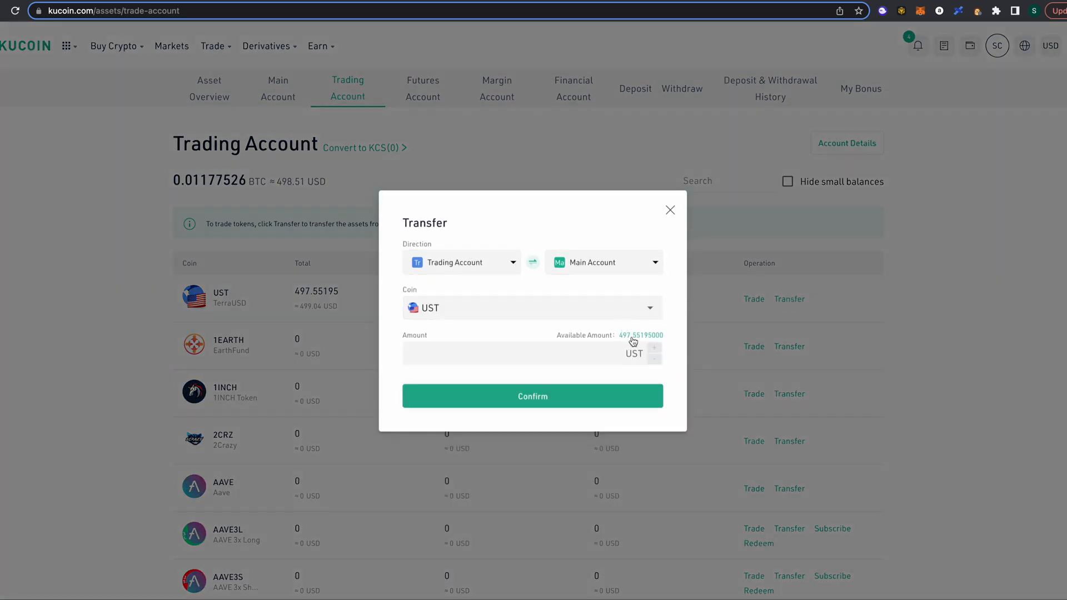
click(632, 334)
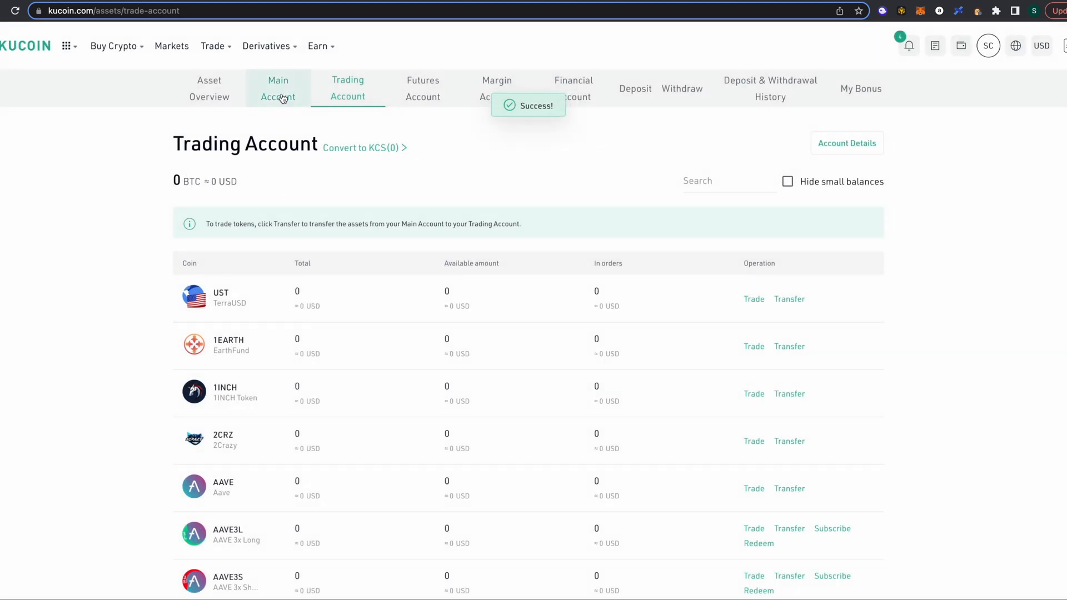
click(277, 87)
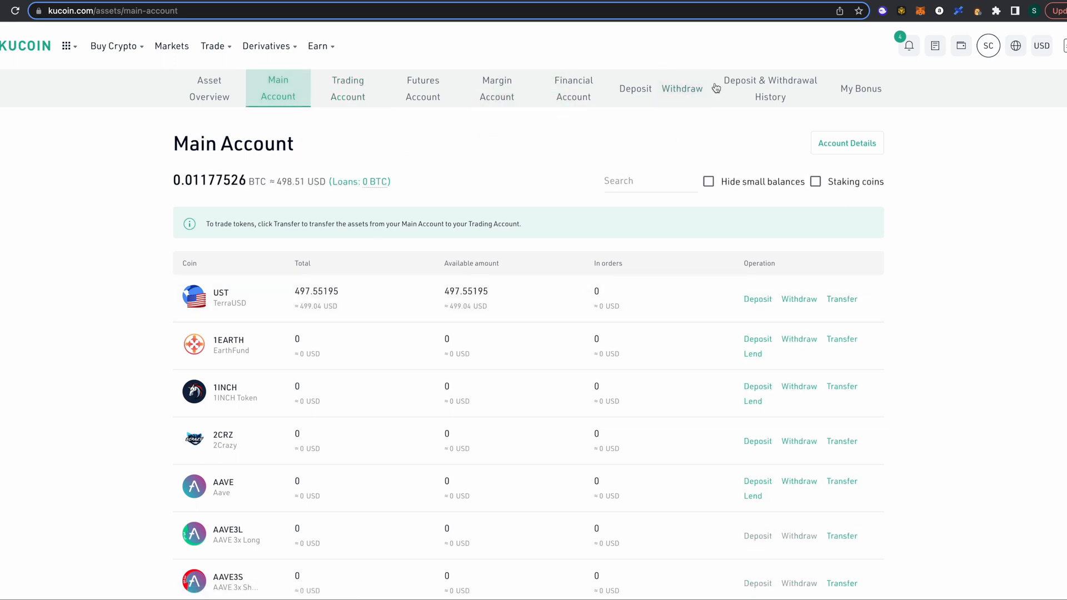
Step: Start a crypto withdrawal and choose UST (TerraUSD) as the coin
click(681, 88)
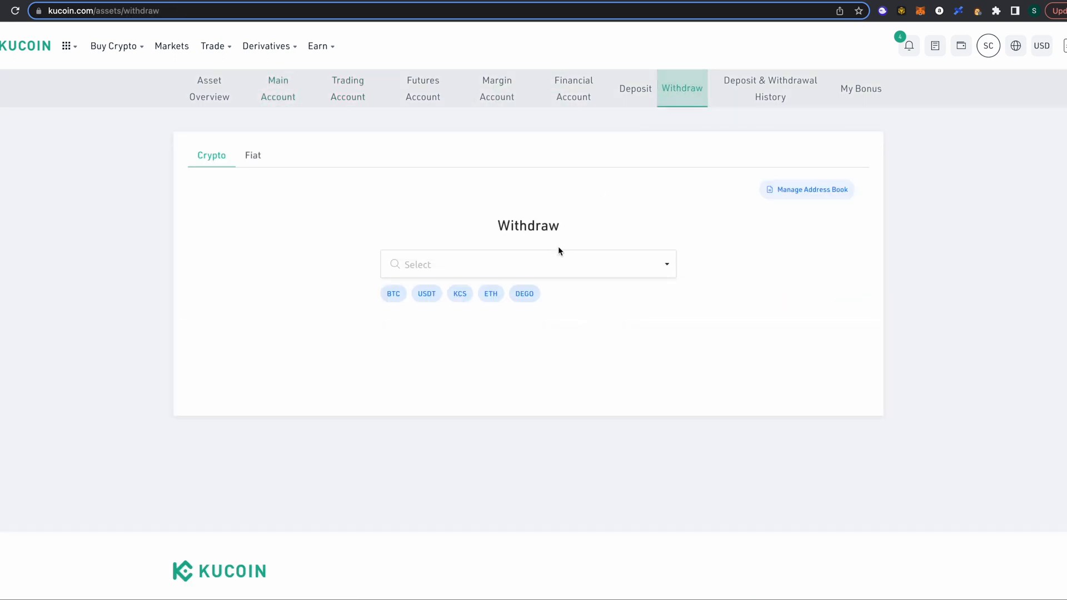
click(528, 264)
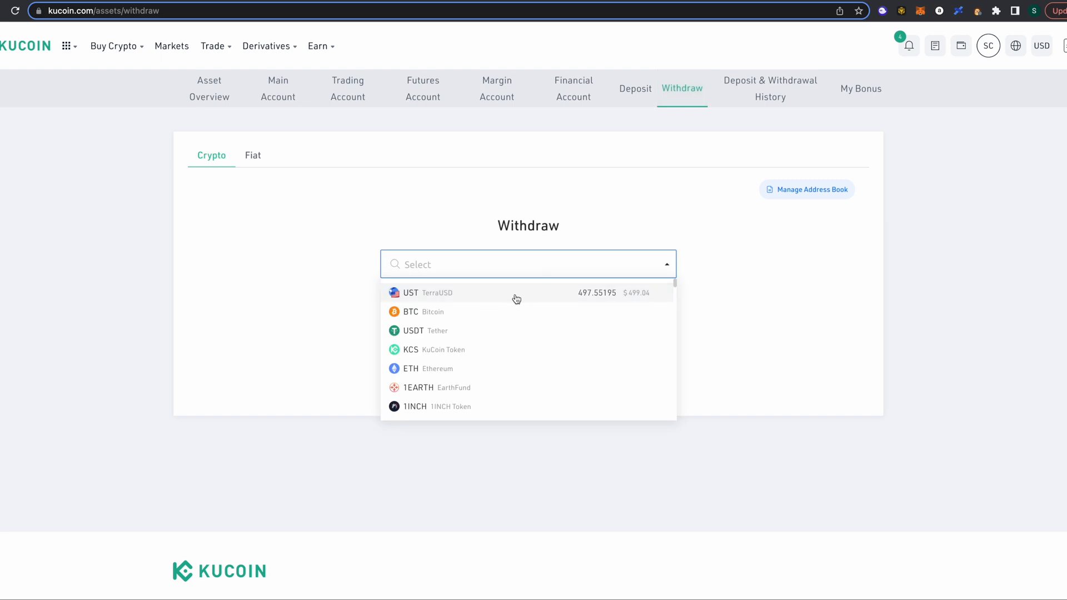
mouse_move(487, 264)
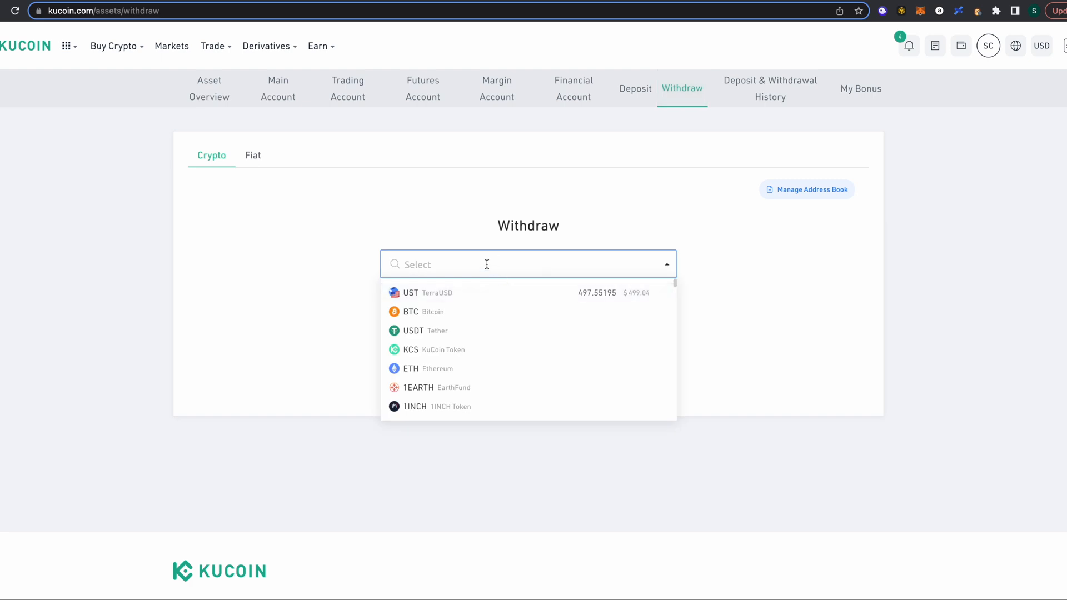
click(410, 293)
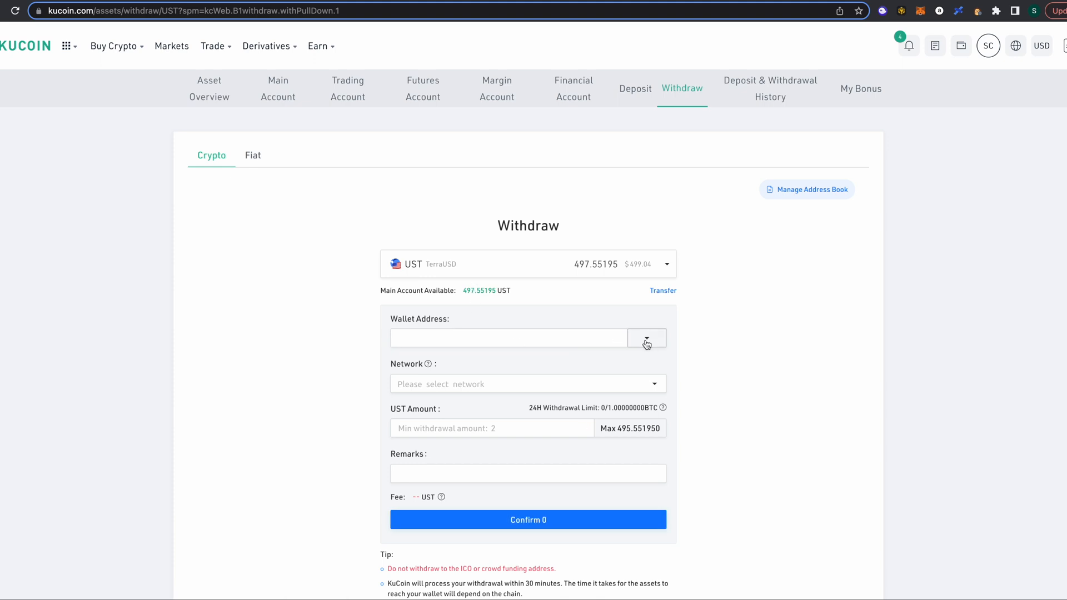
mouse_move(568, 287)
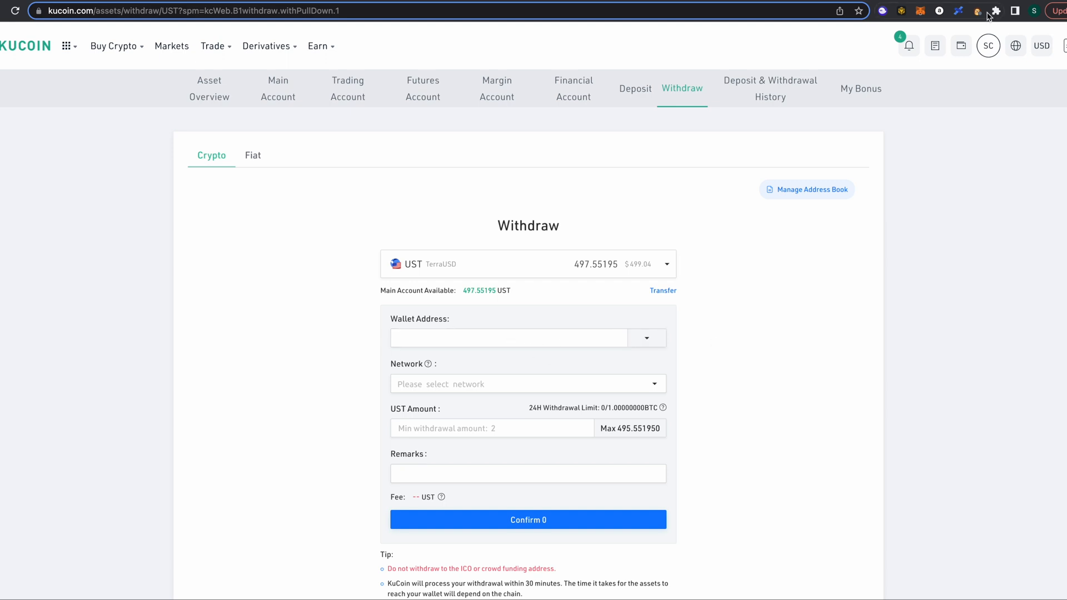
mouse_move(959, 12)
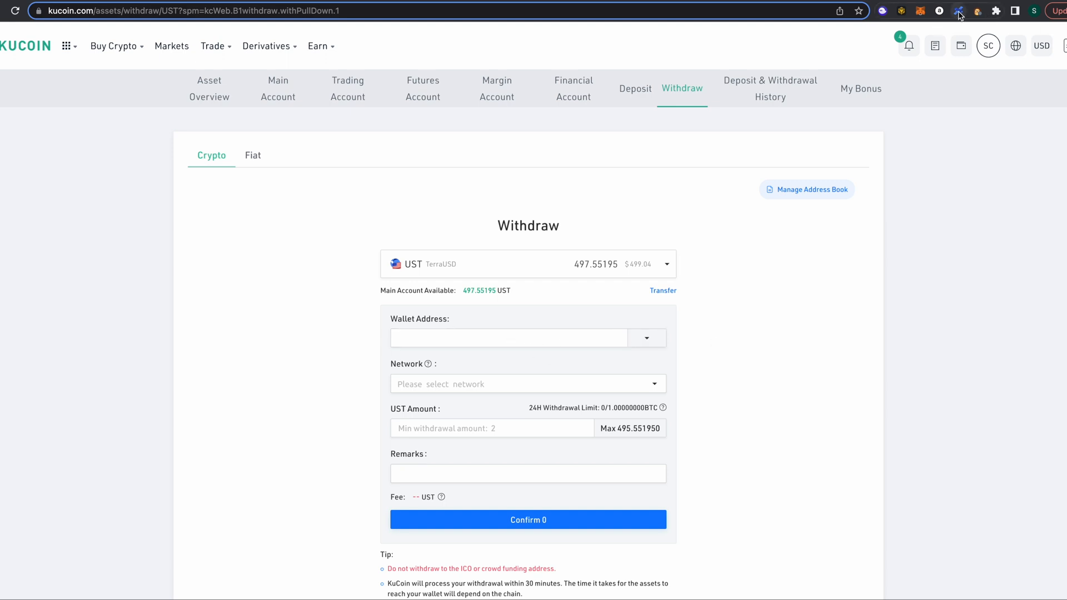
mouse_move(958, 11)
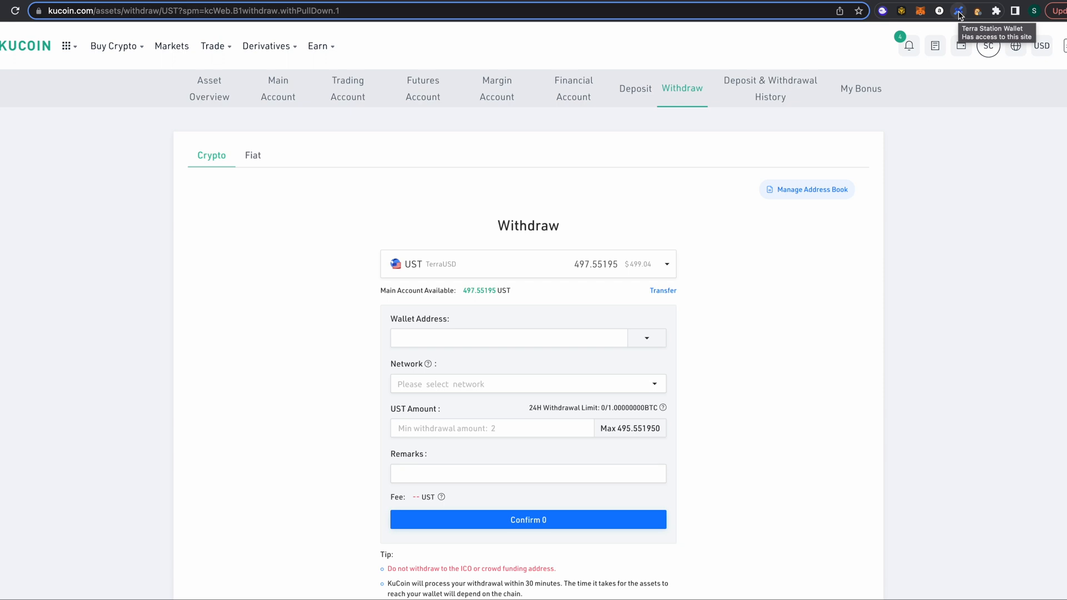
Step: Paste the copied Terra Station wallet1 address as the withdrawal's Wallet Address
click(958, 11)
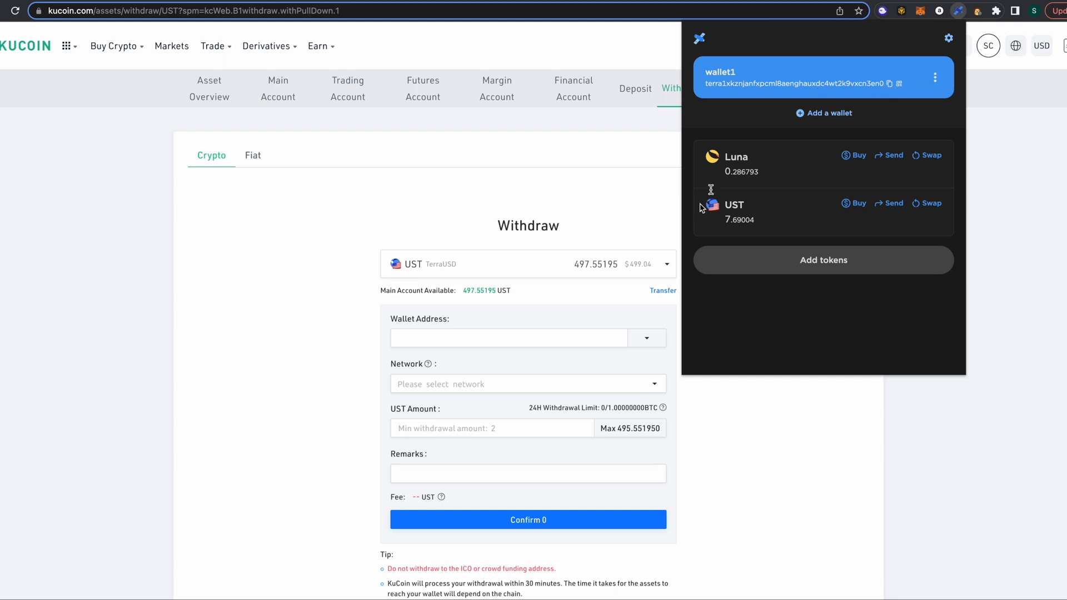
click(509, 339)
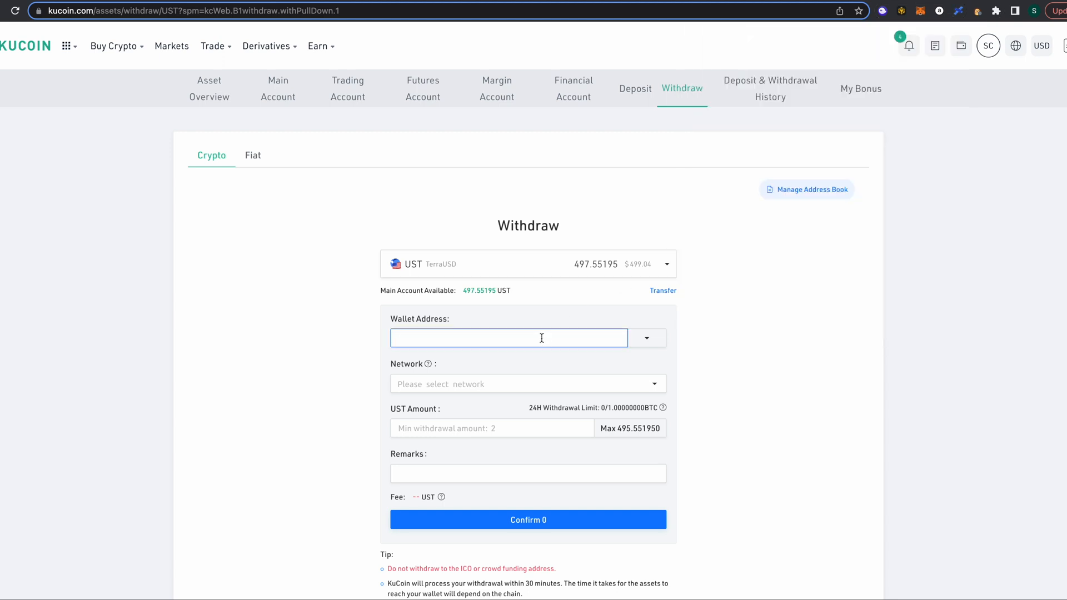
right_click(509, 337)
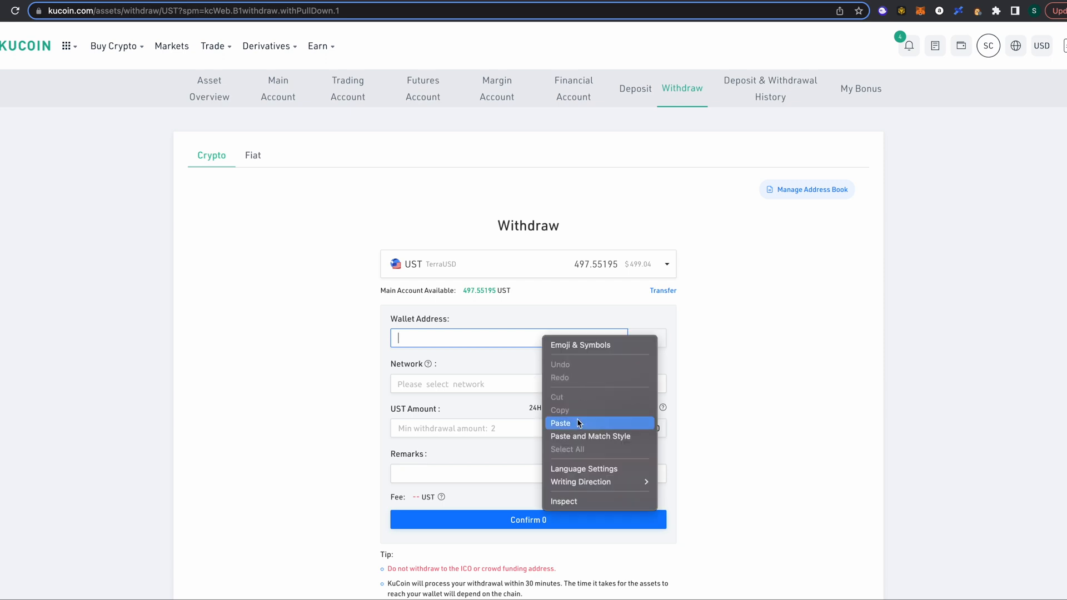
click(560, 423)
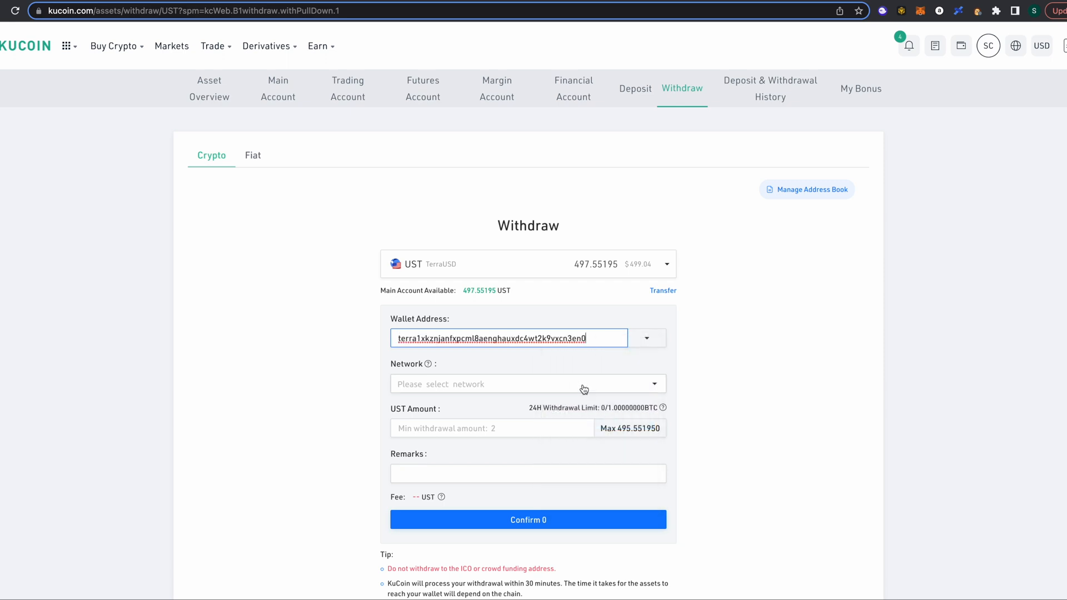
click(527, 383)
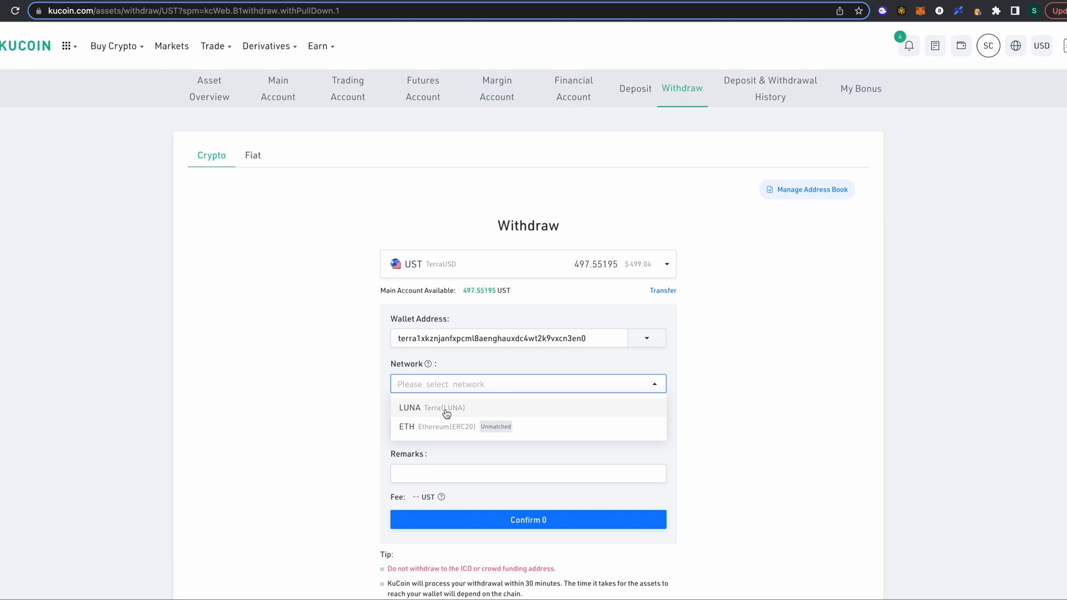
Step: Choose the LUNA Terra(LUNA) network and acknowledge the memo Notice with OK
click(410, 407)
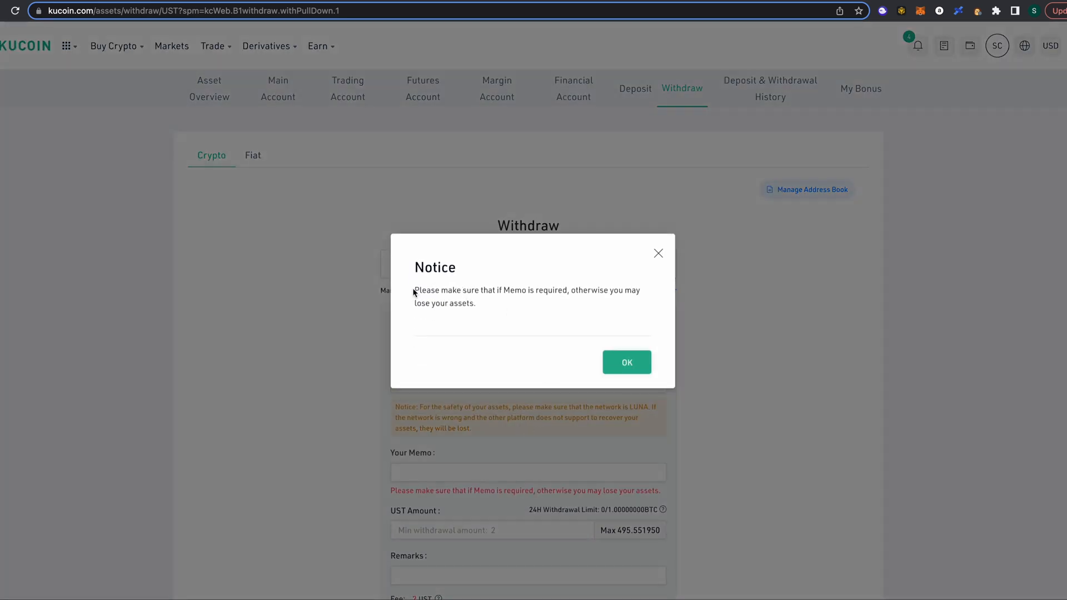
mouse_move(528, 302)
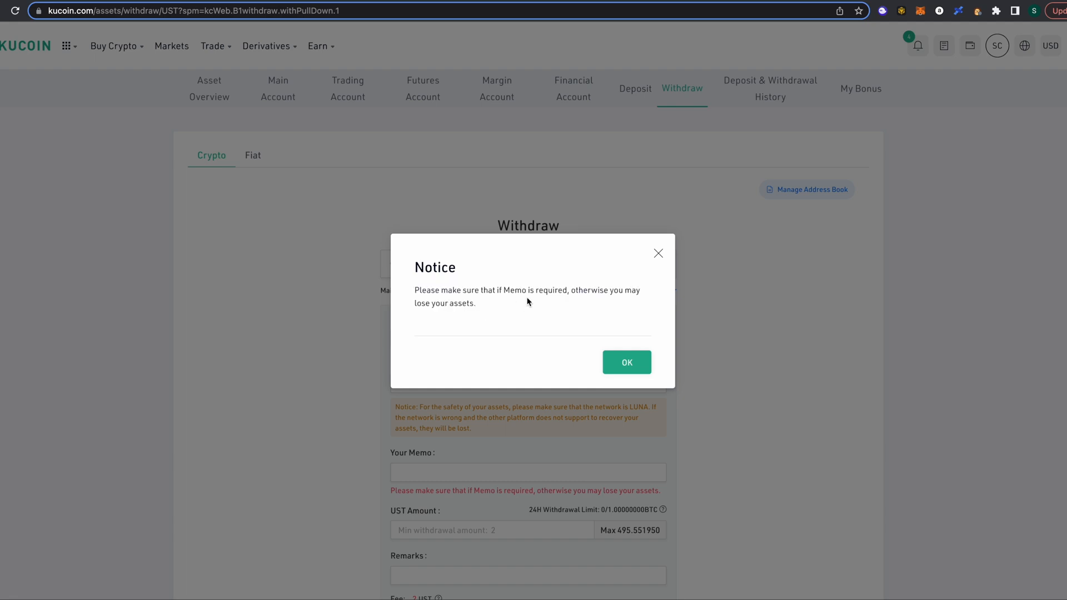
mouse_move(499, 294)
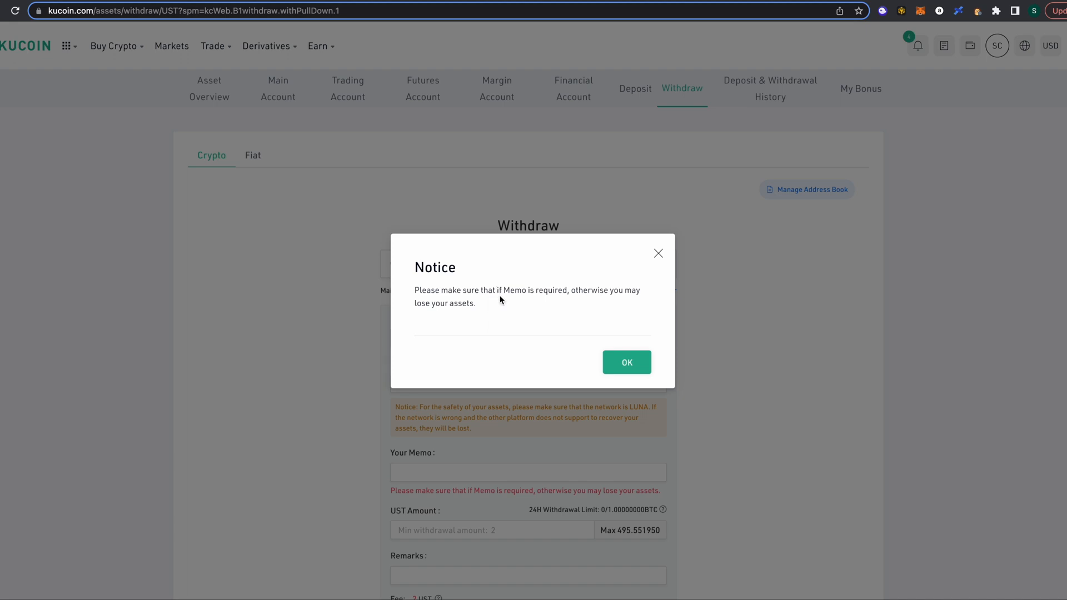
mouse_move(492, 301)
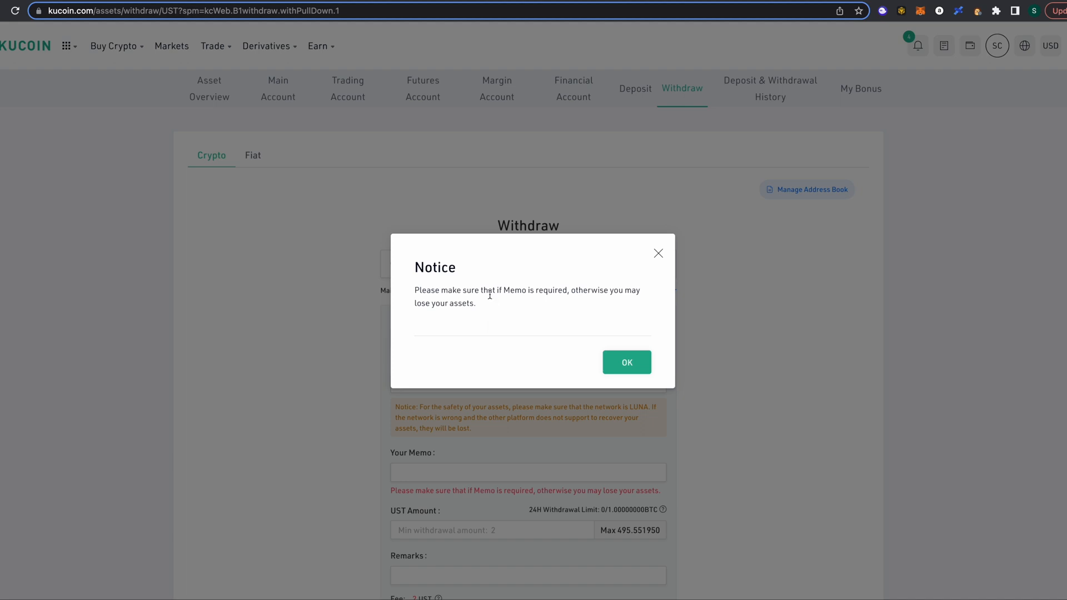
mouse_move(607, 347)
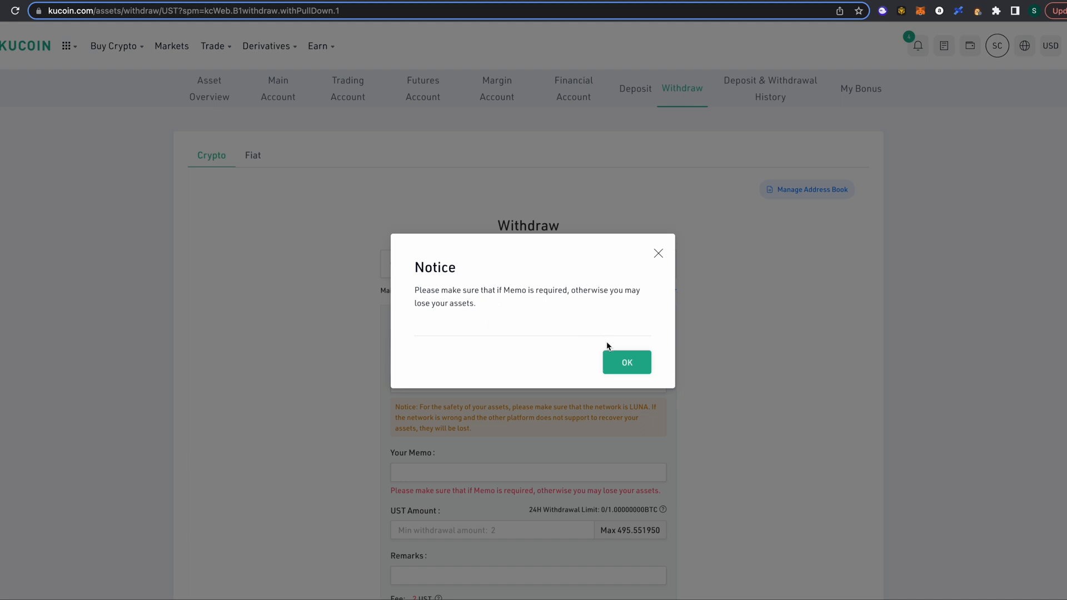
click(625, 362)
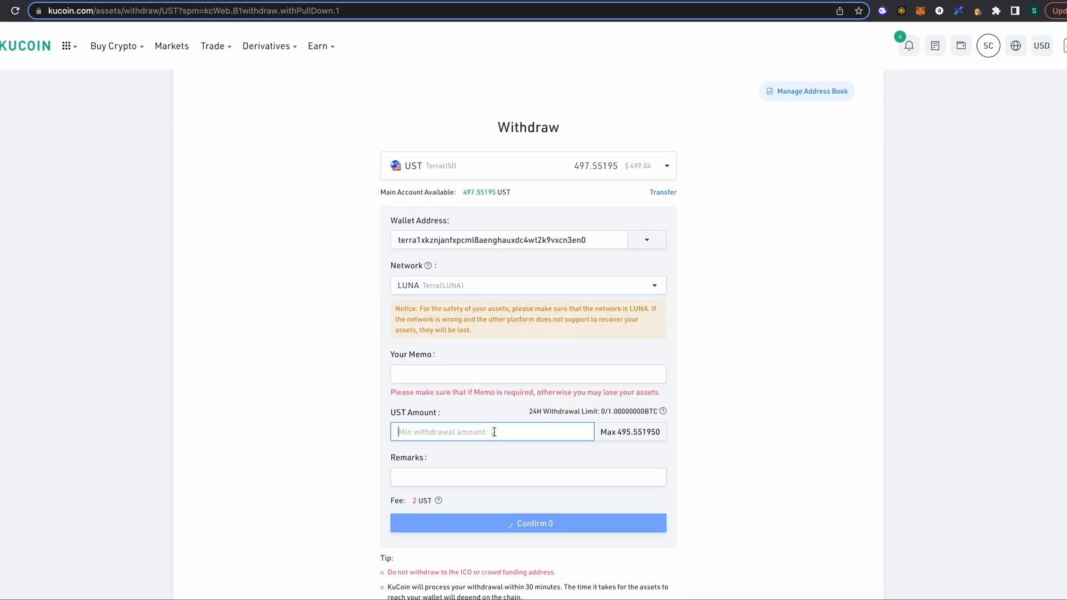
Step: Enter 25 UST as the amount, confirm, and approve the Tamper-Proofing summary
text(2)
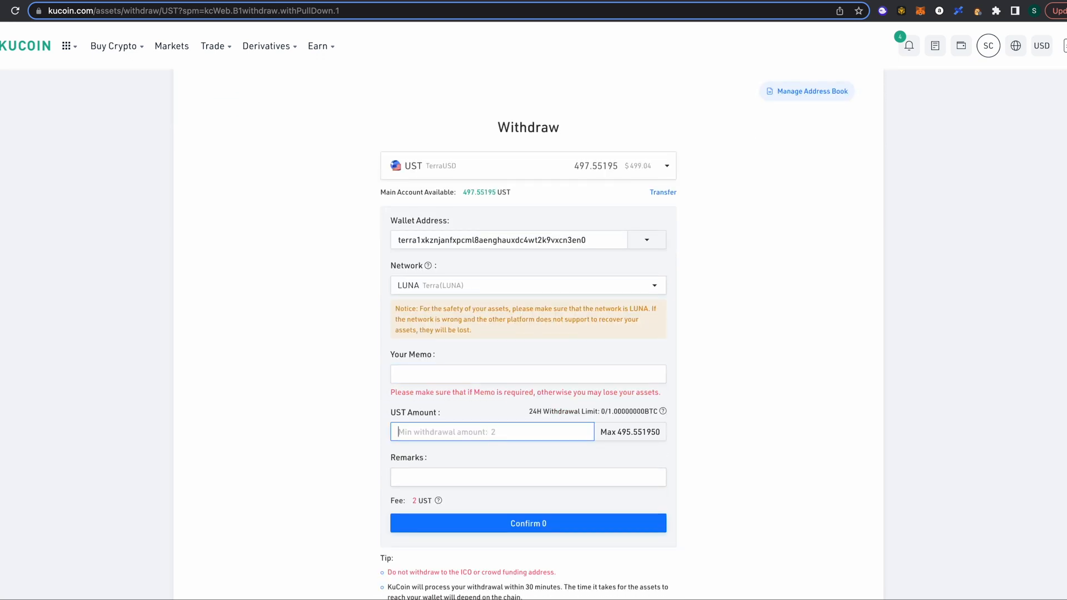
text(25.000000)
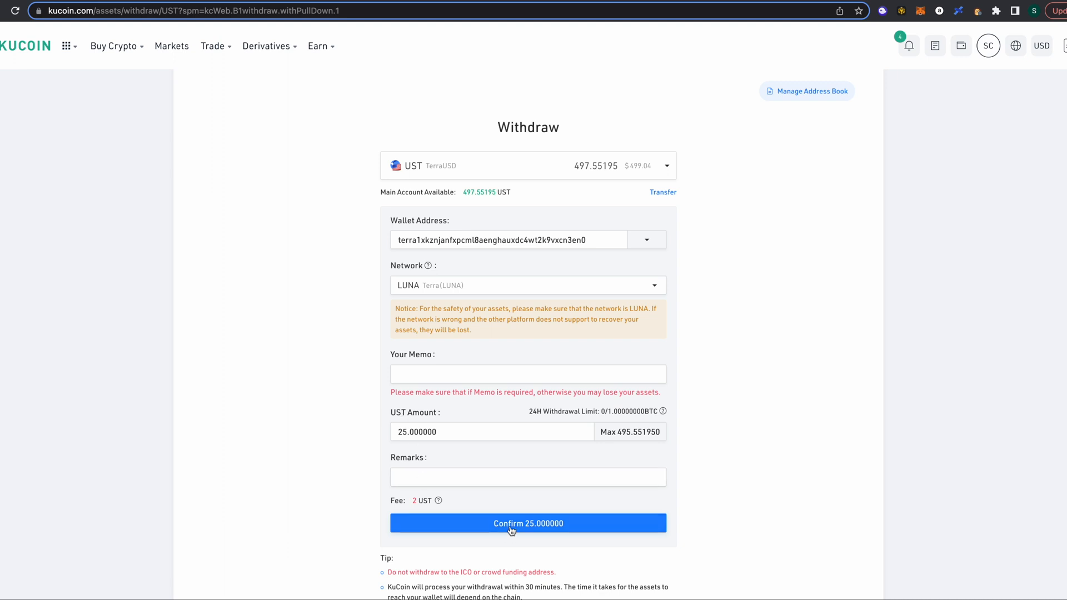
click(527, 524)
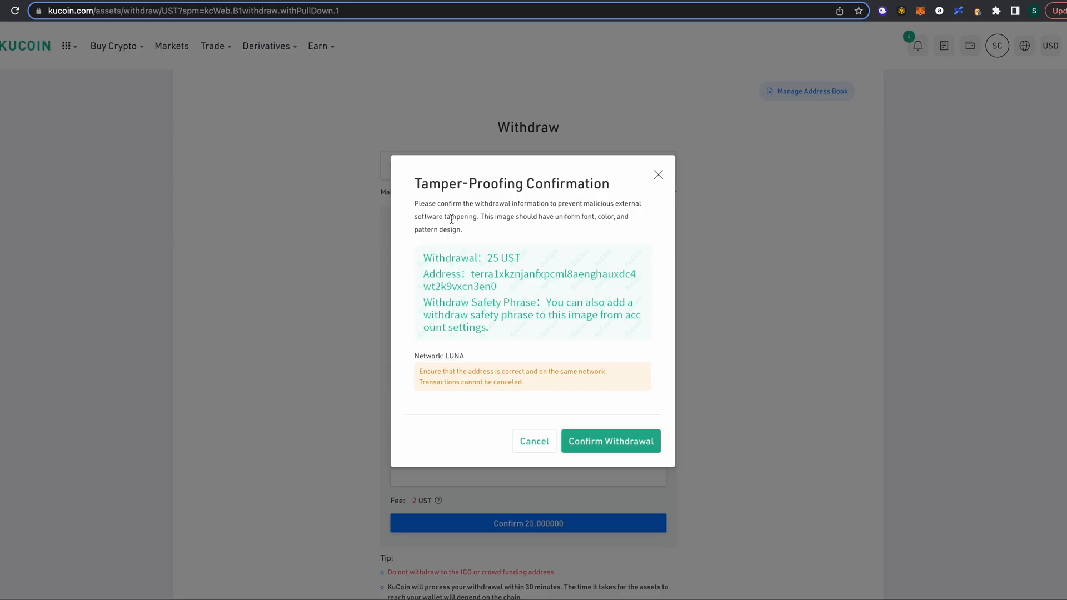
mouse_move(507, 260)
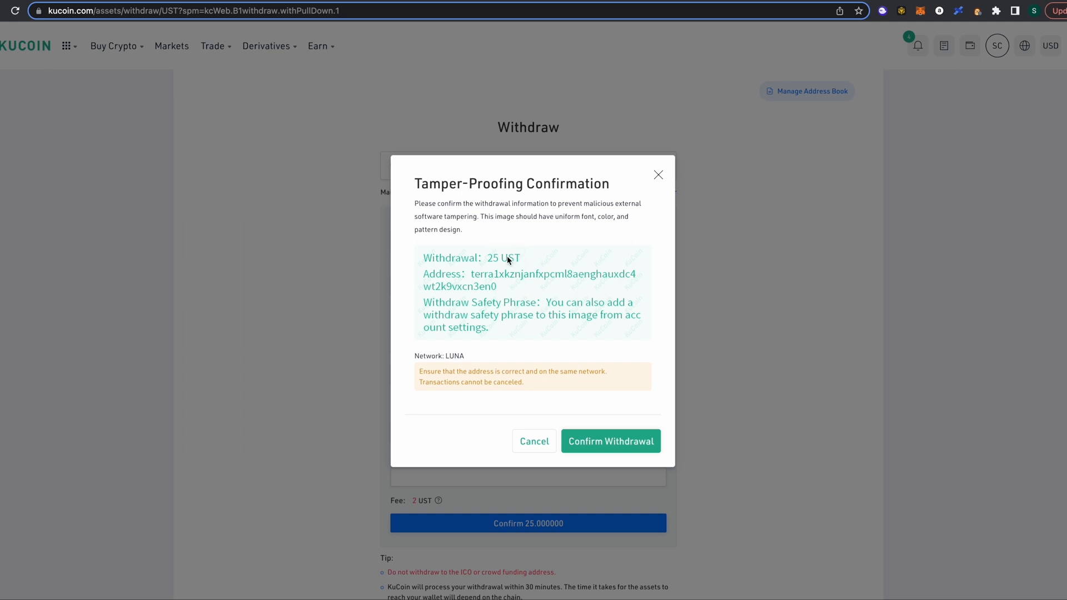
mouse_move(514, 269)
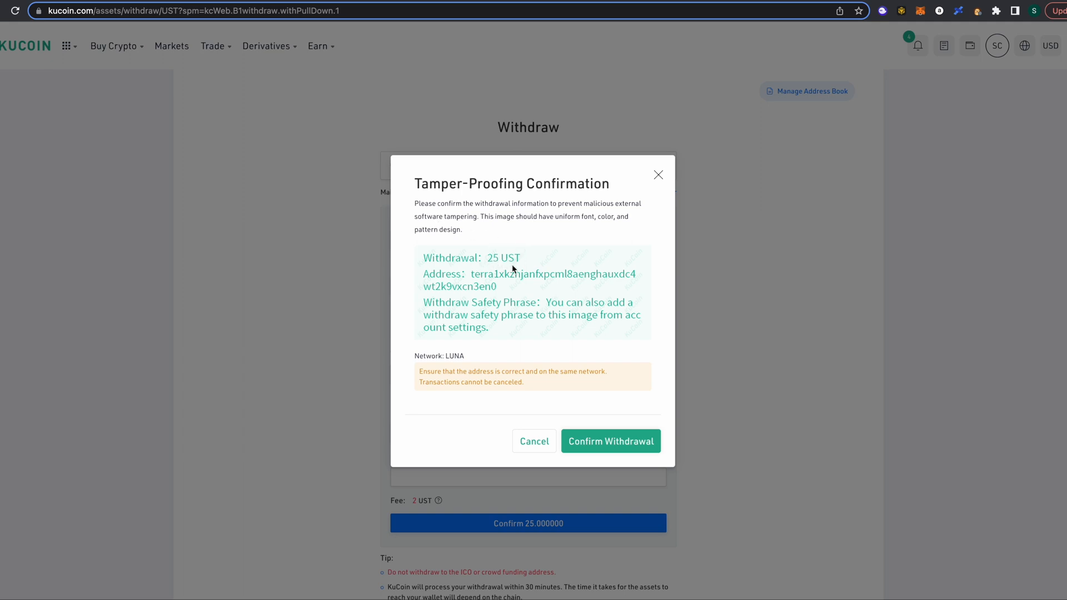
mouse_move(495, 284)
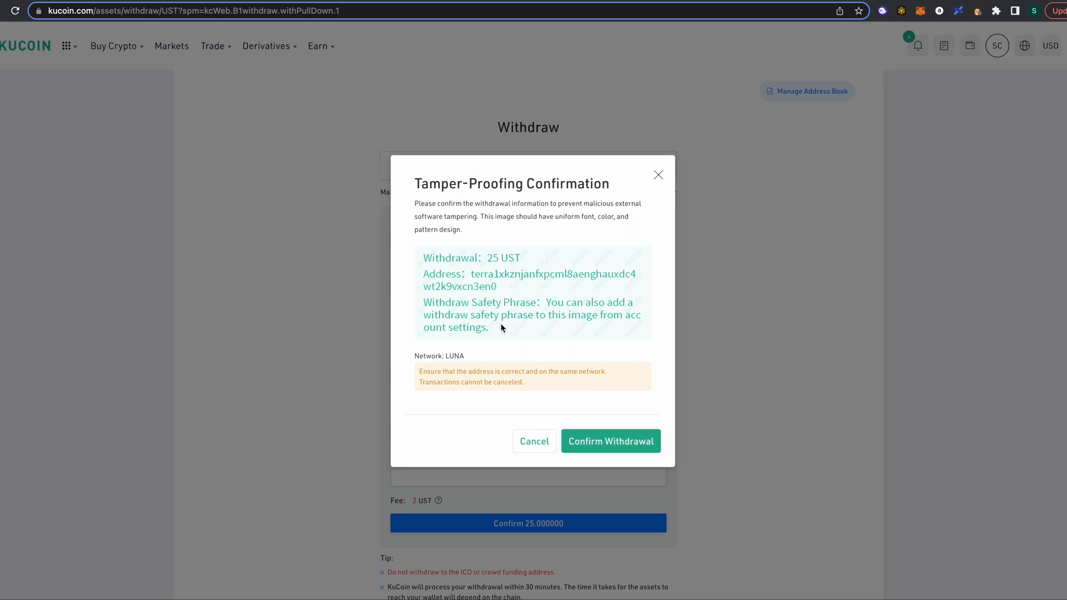
mouse_move(528, 367)
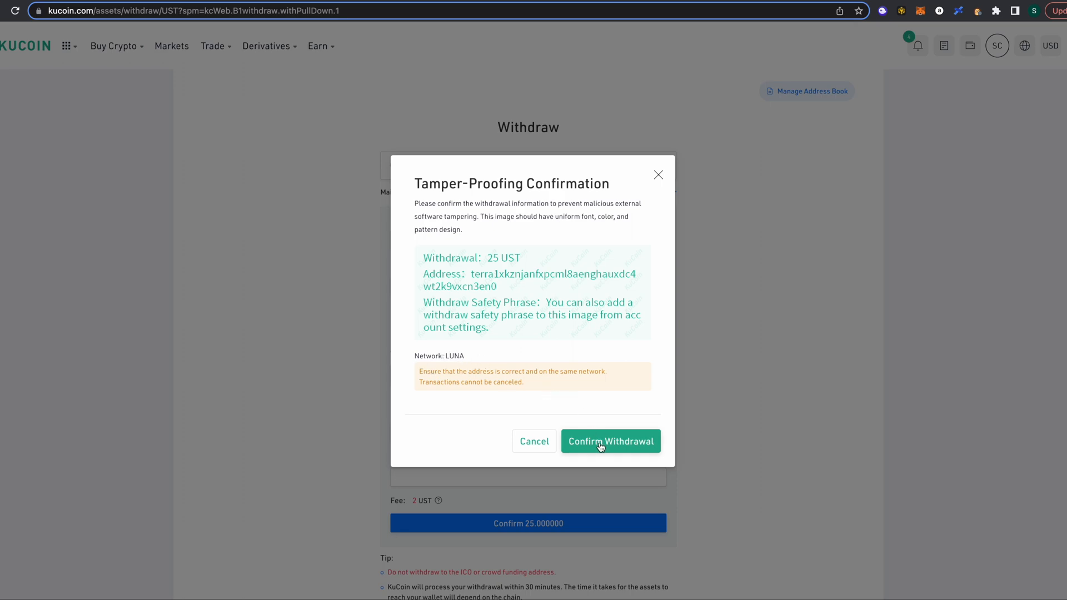
click(609, 441)
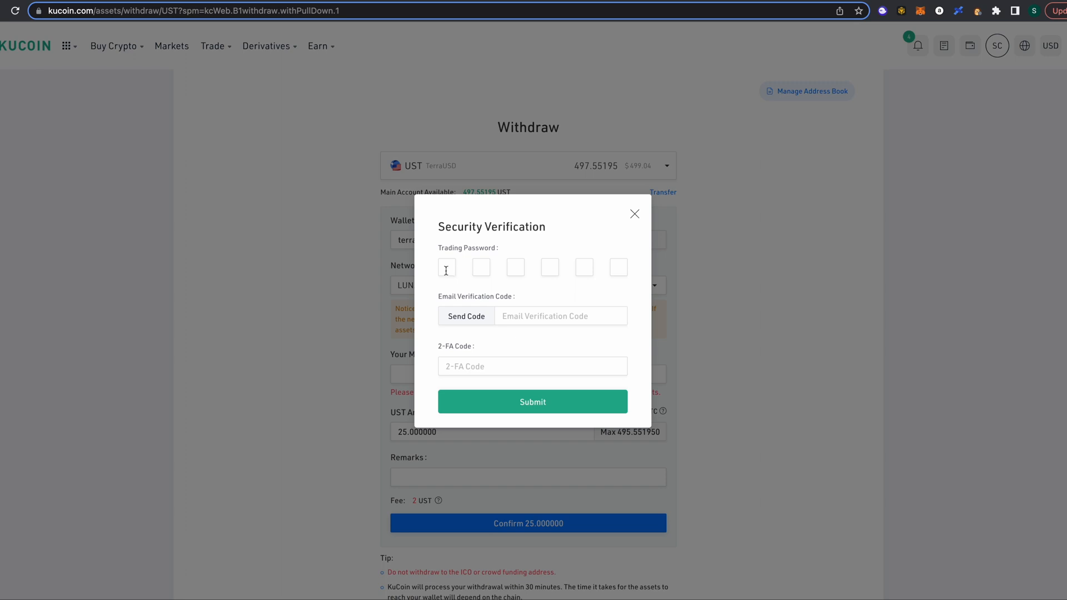
Step: Submit the trading password, email code and 2-FA code, then open Terra Station
text(**)
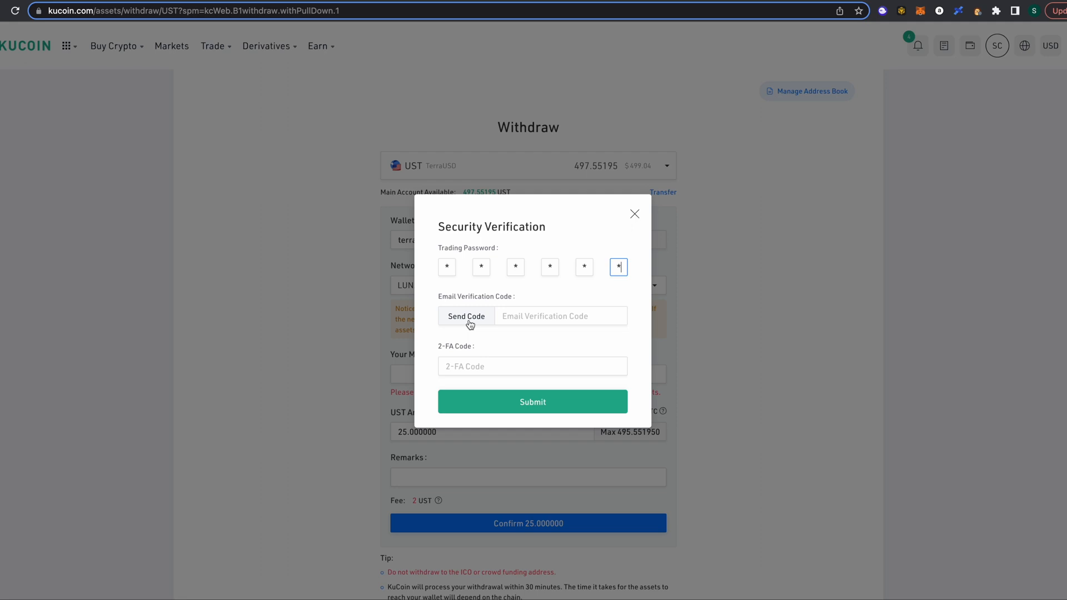
click(466, 316)
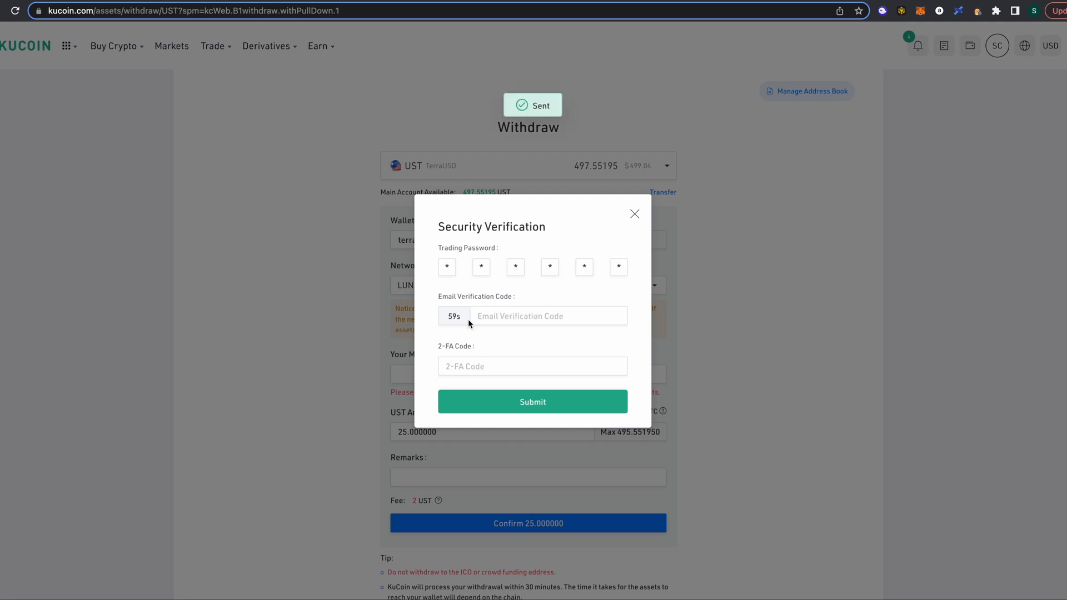
click(533, 367)
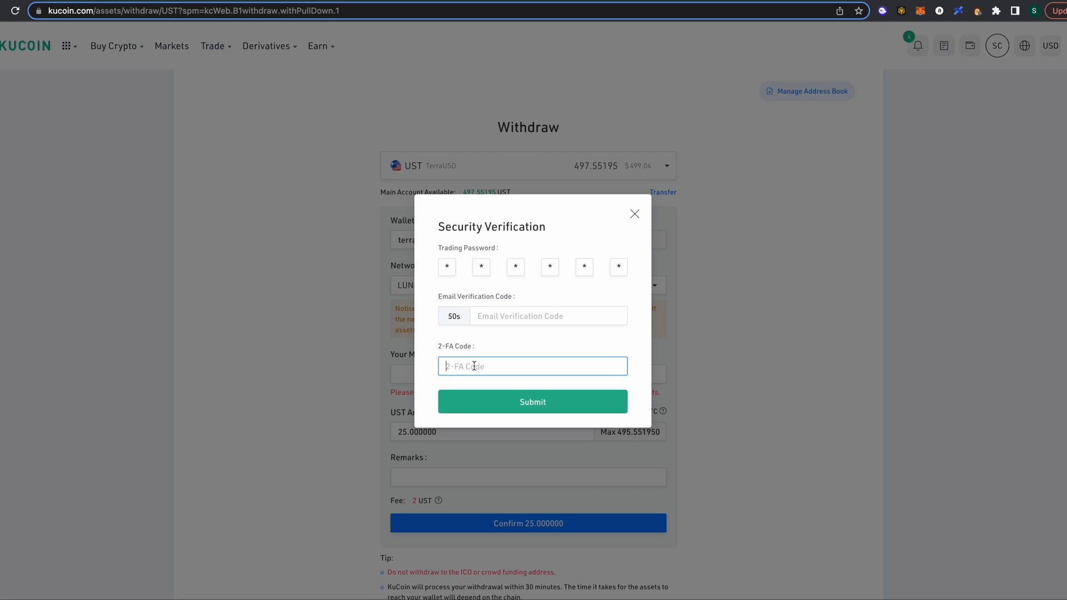
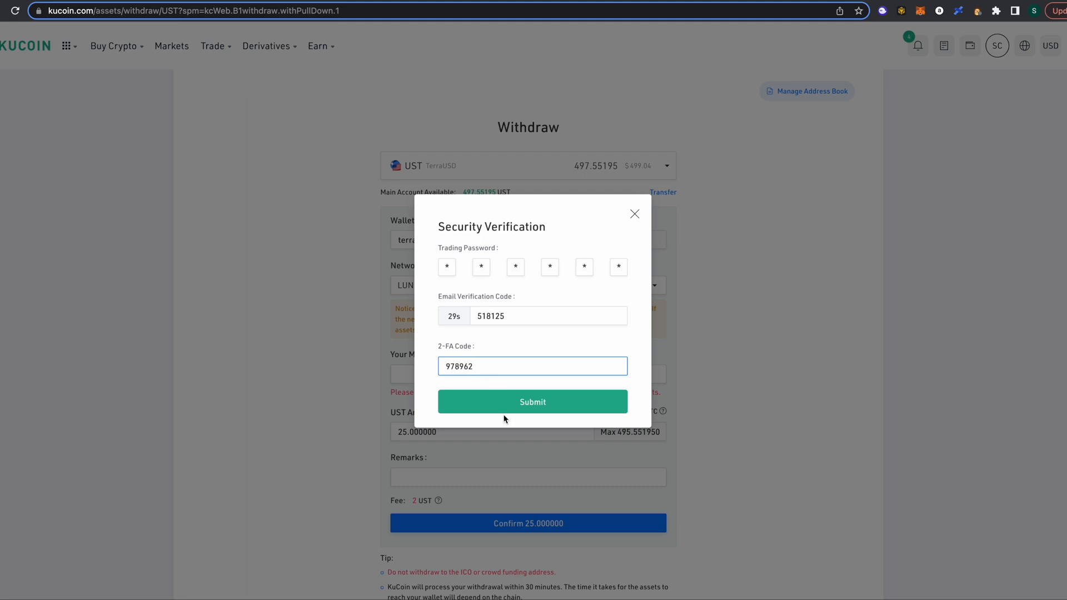
click(532, 401)
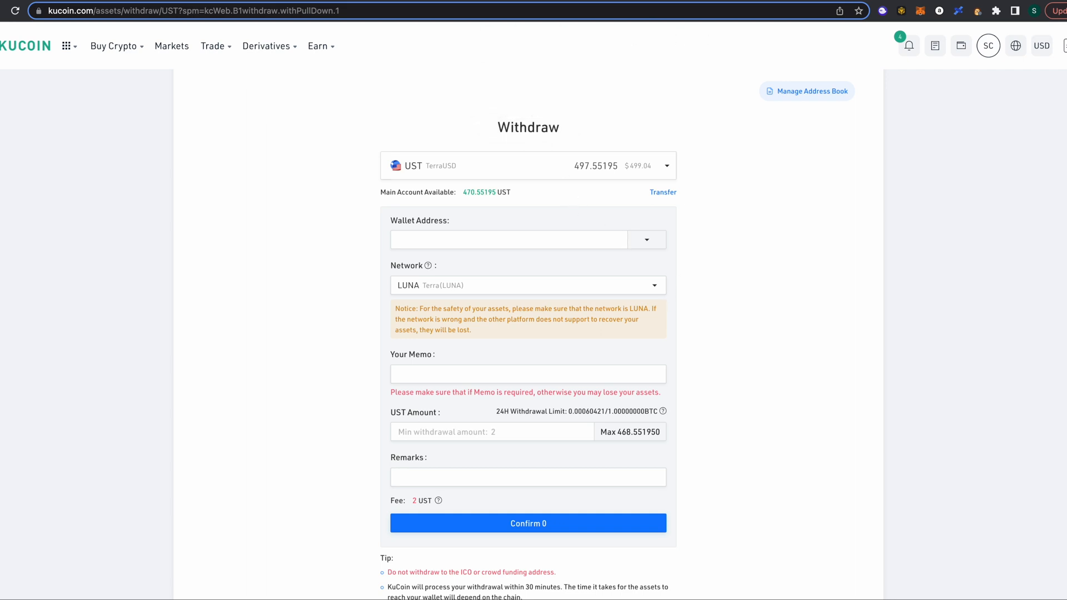
click(957, 11)
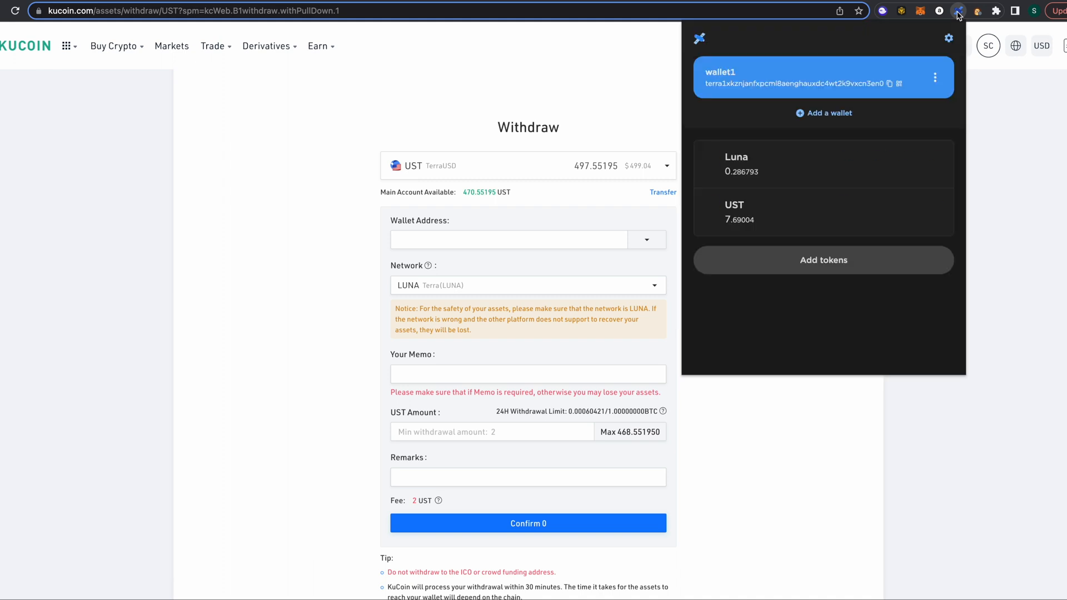